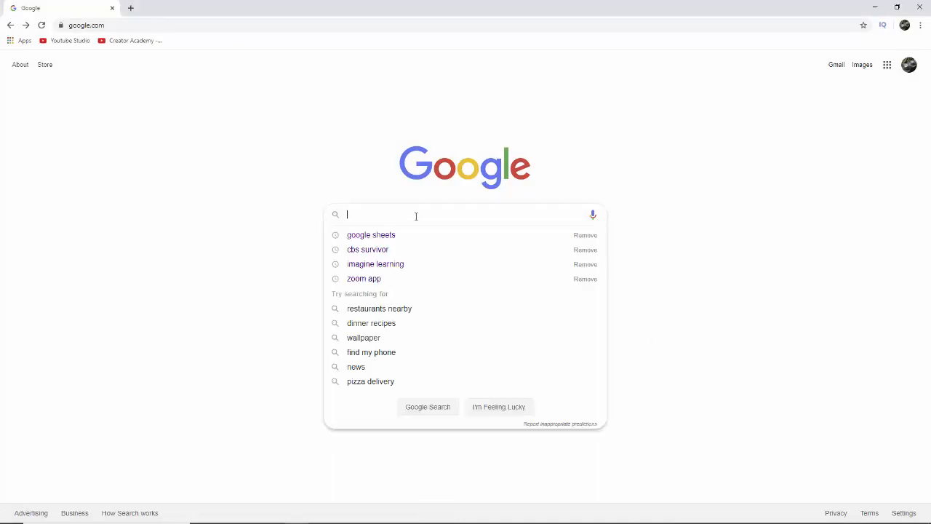
Search Google for Google Sheets and go to its product page, then choose Go to Google Sheets
{"action": "type", "text": "gooo"}
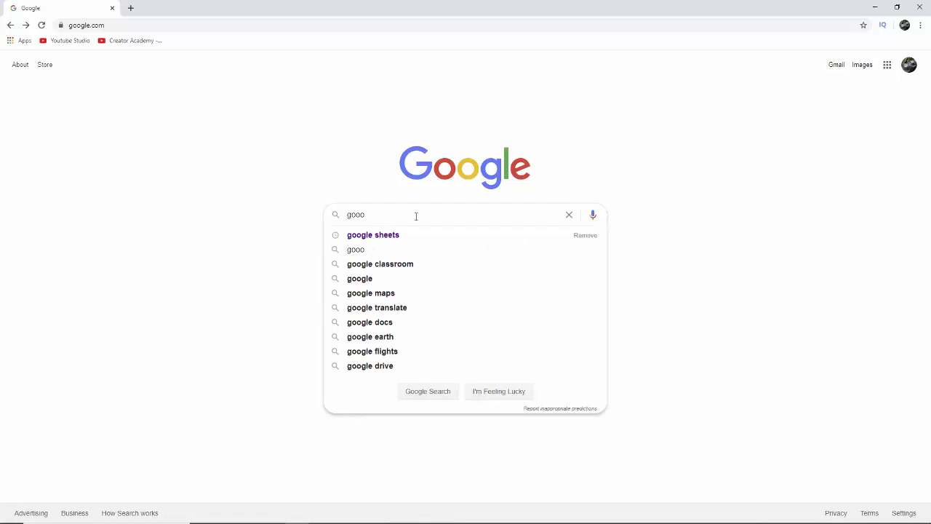
{"action": "mouse_move", "coordinate": [372, 236]}
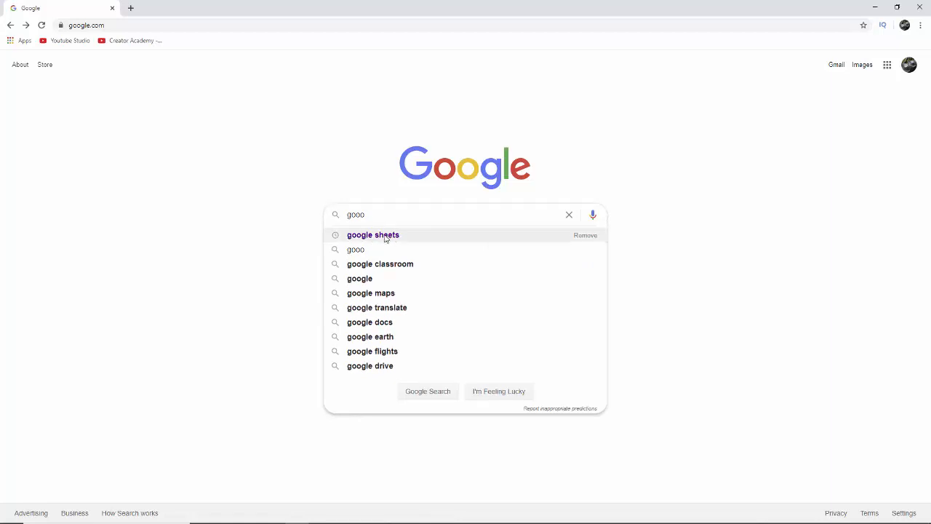
{"action": "left_click", "coordinate": [372, 234]}
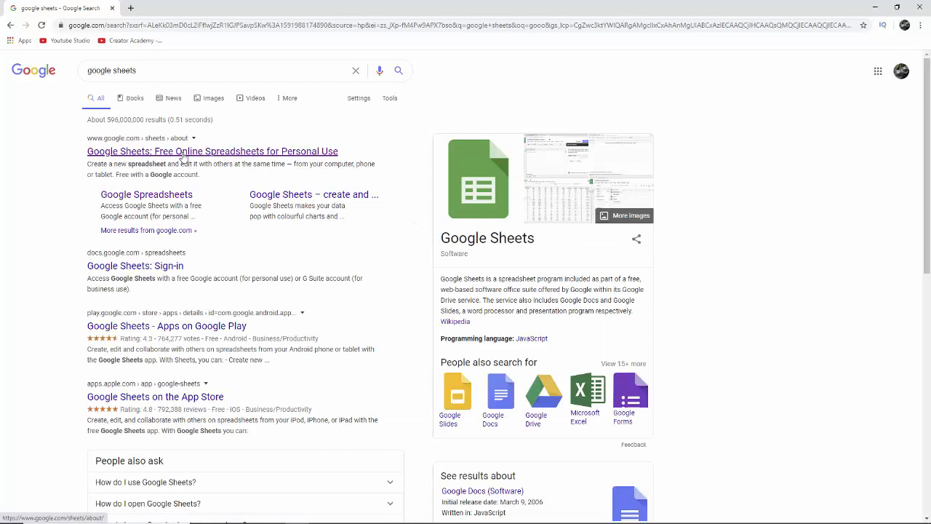
{"action": "left_click", "coordinate": [212, 150]}
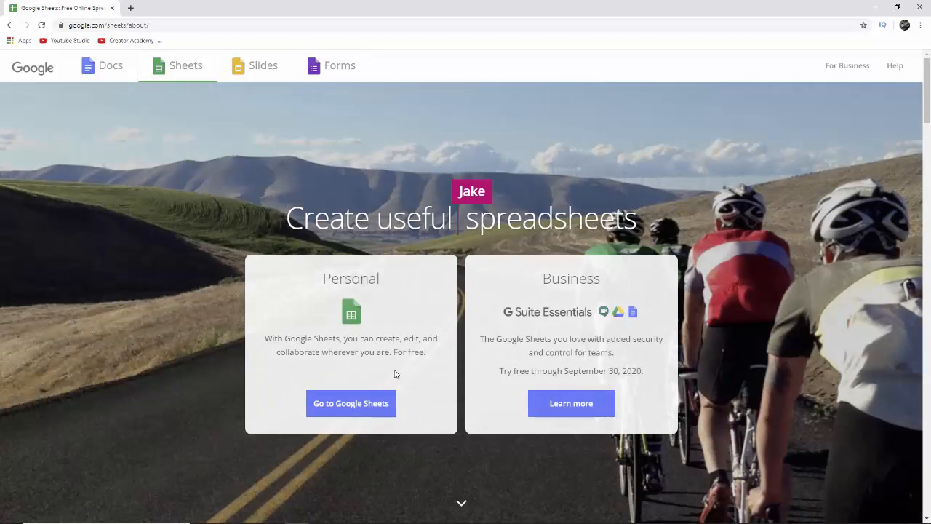
{"action": "left_click", "coordinate": [350, 403]}
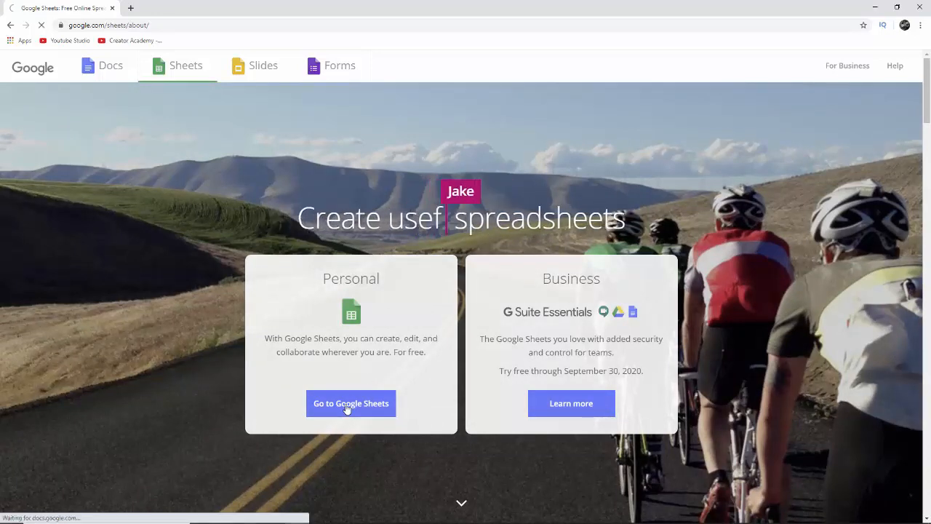
Continue into the Google Sheets home screen with templates and recent files
{"action": "left_click", "coordinate": [351, 403]}
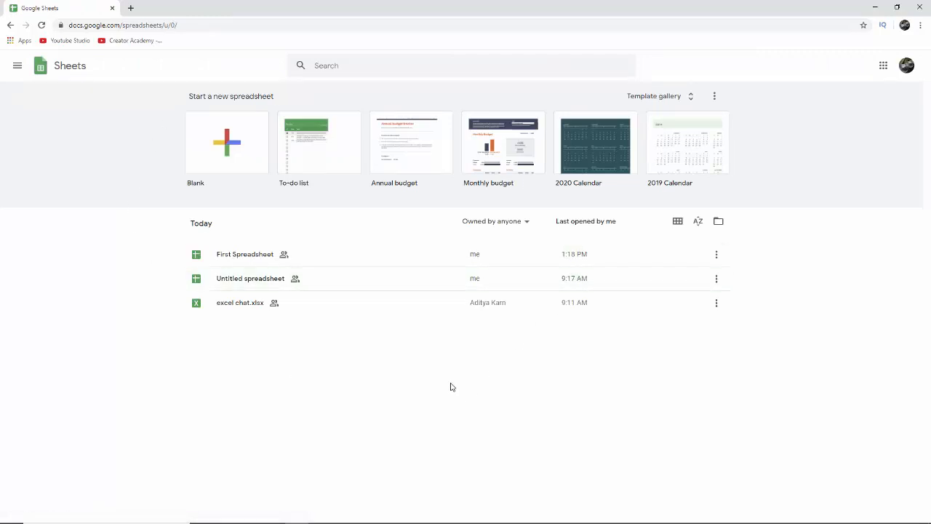
{"action": "mouse_move", "coordinate": [448, 384]}
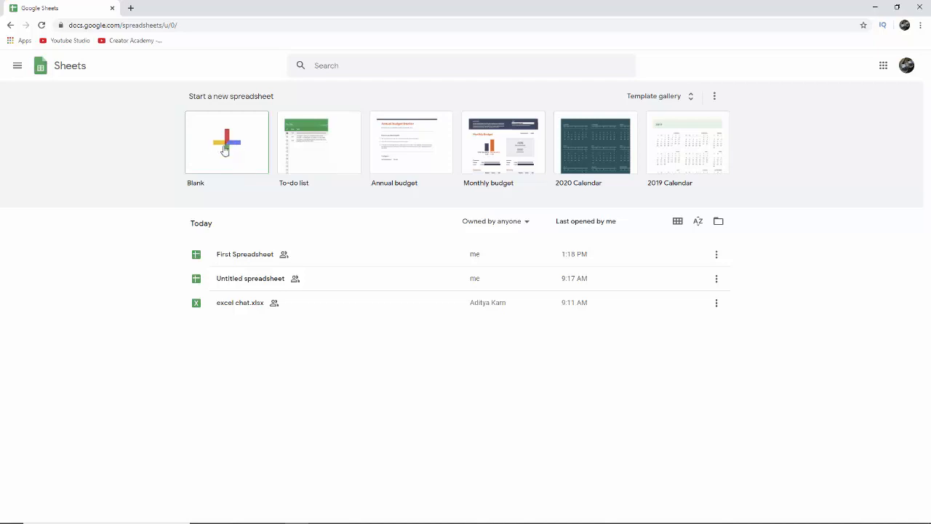
{"action": "mouse_move", "coordinate": [250, 253]}
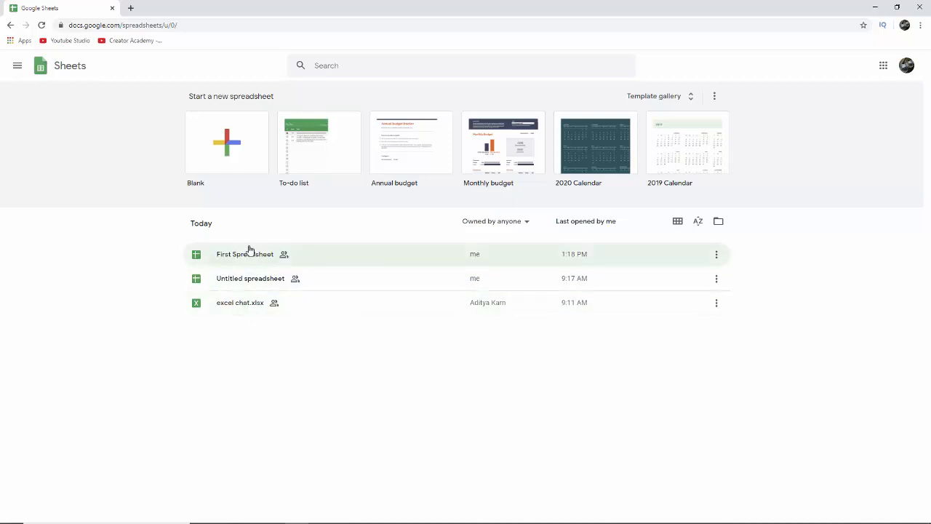
{"action": "mouse_move", "coordinate": [253, 259]}
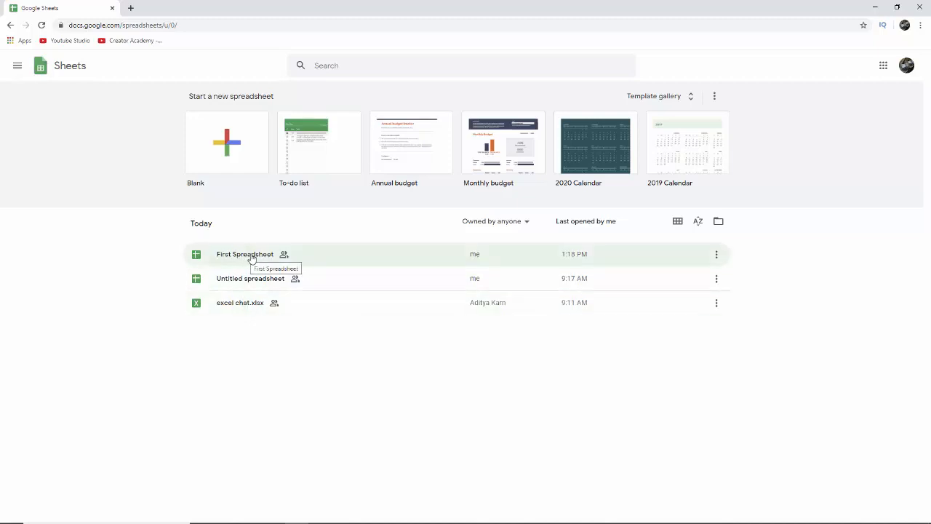
Open First Spreadsheet from the file list and dismiss the edit-history tip
{"action": "double_click", "coordinate": [244, 253]}
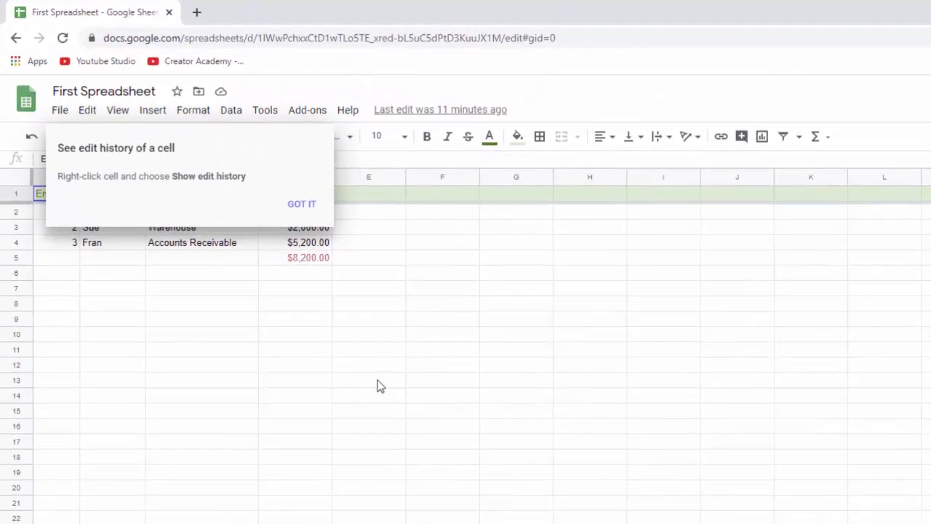
{"action": "left_click", "coordinate": [301, 204]}
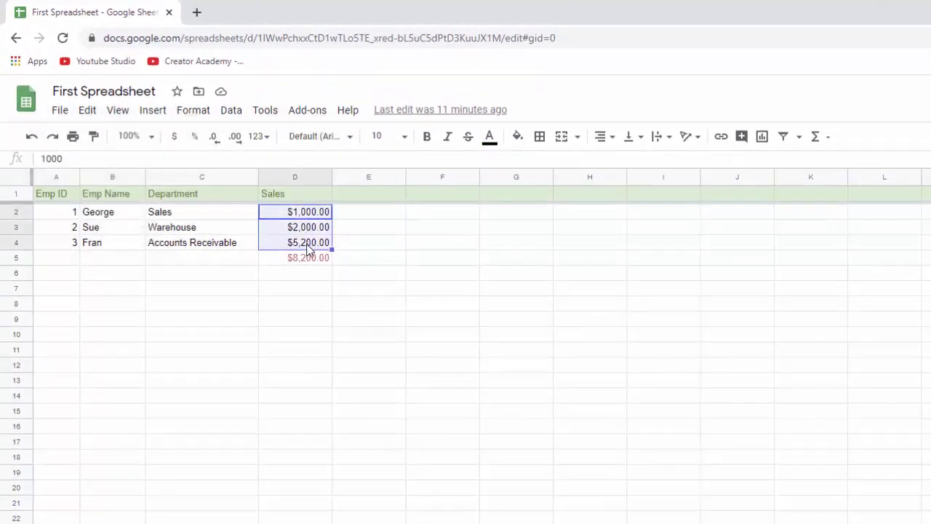
{"action": "mouse_move", "coordinate": [294, 265]}
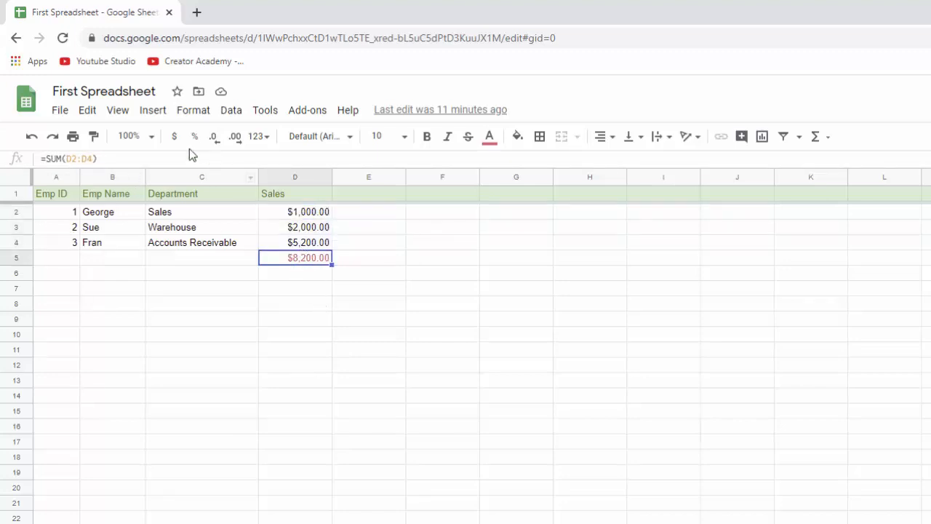
{"action": "mouse_move", "coordinate": [307, 111]}
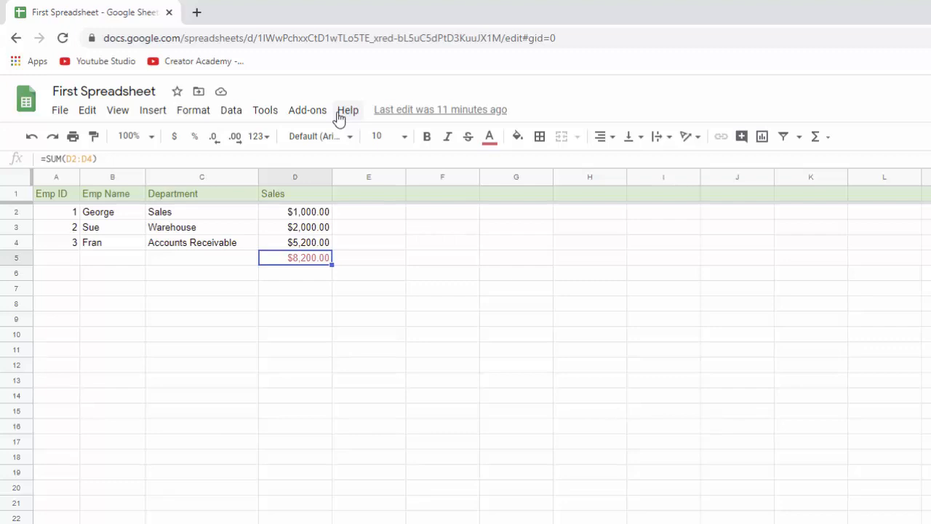
{"action": "mouse_move", "coordinate": [265, 109]}
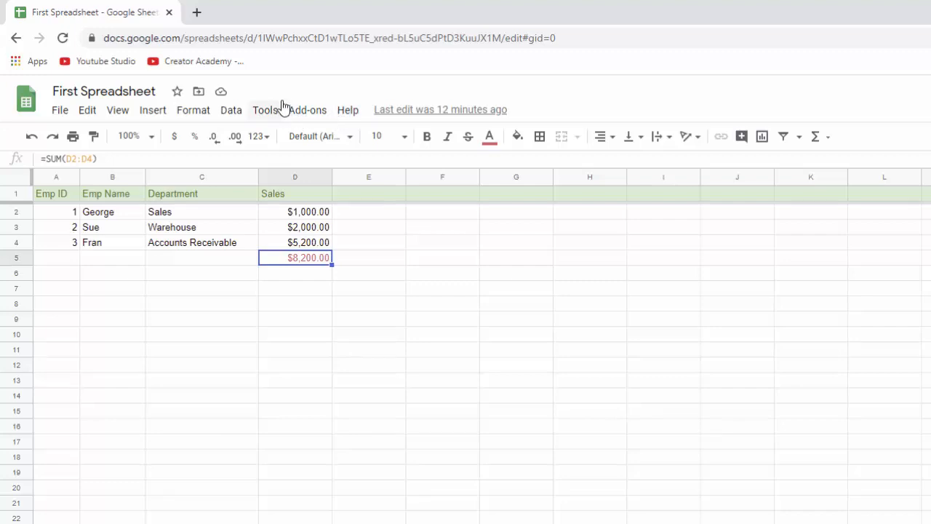
{"action": "mouse_move", "coordinate": [270, 96]}
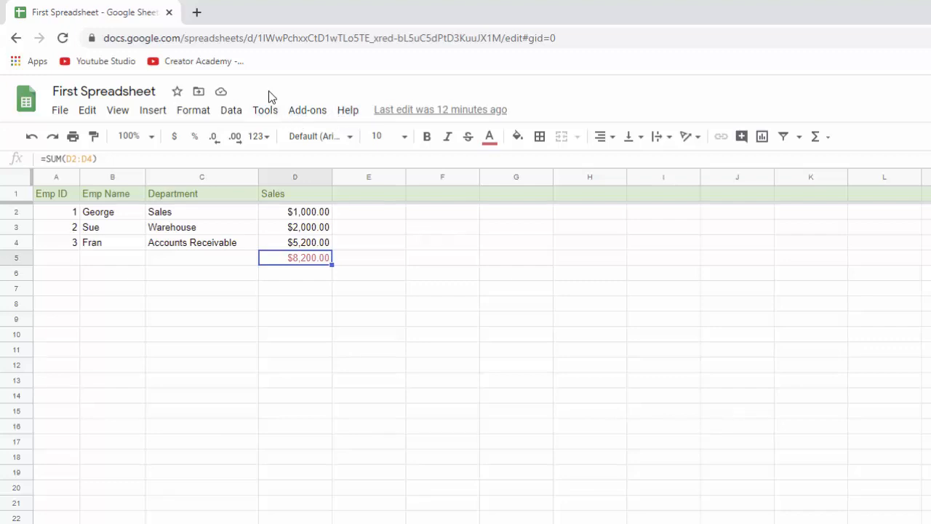
{"action": "left_click", "coordinate": [59, 110]}
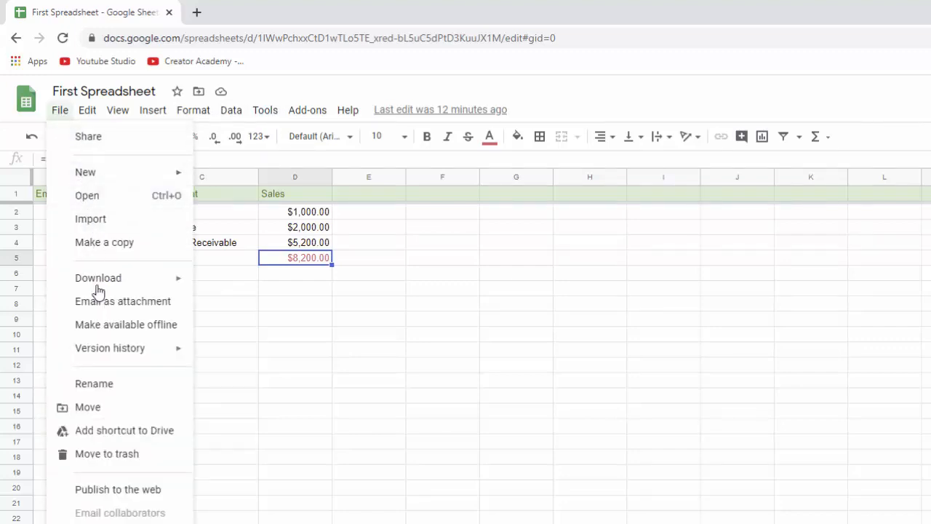
{"action": "mouse_move", "coordinate": [107, 137]}
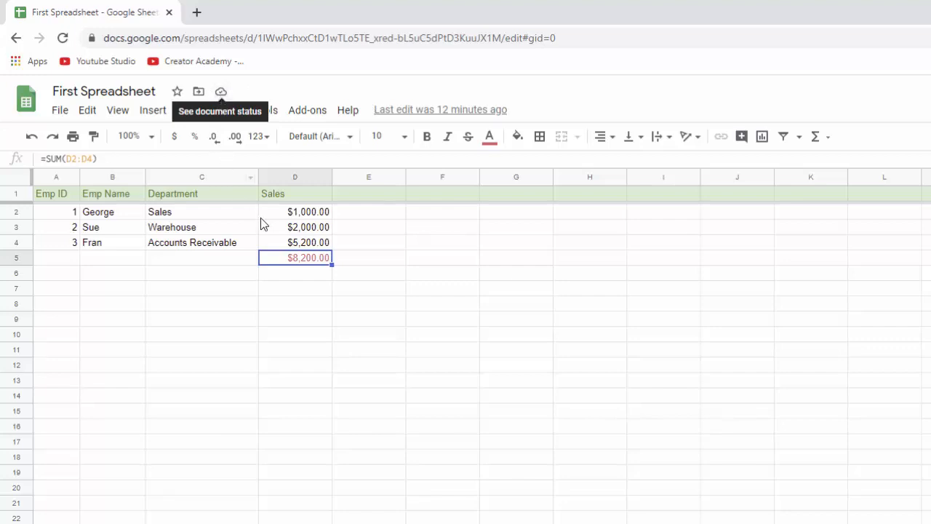
{"action": "mouse_move", "coordinate": [245, 232]}
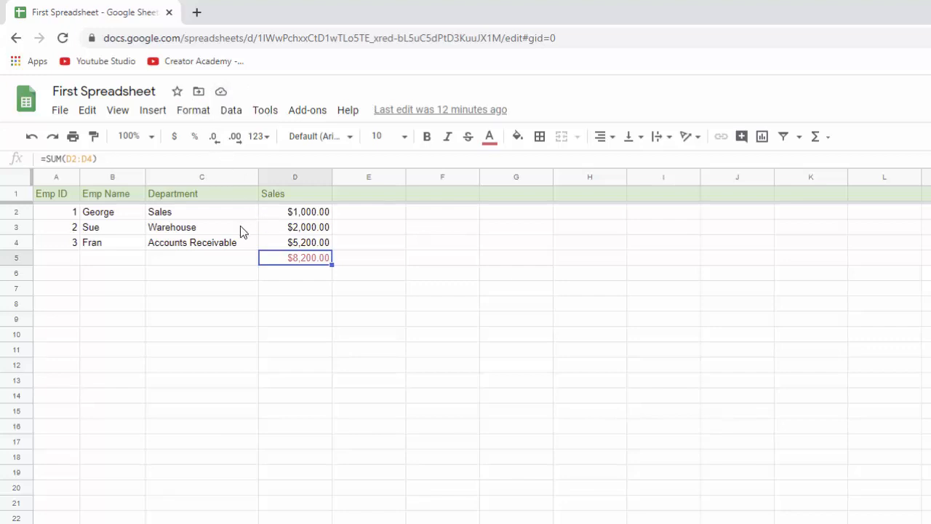
{"action": "mouse_move", "coordinate": [408, 115]}
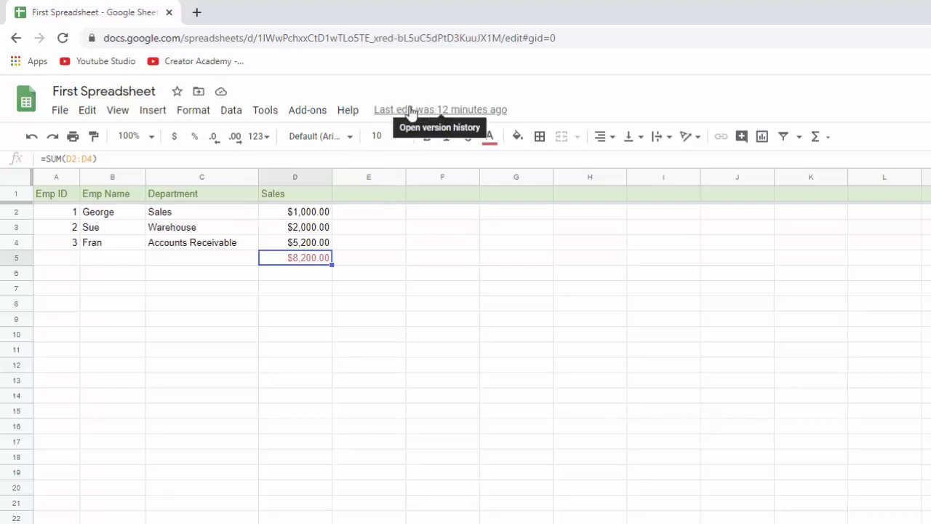
{"action": "mouse_move", "coordinate": [481, 110]}
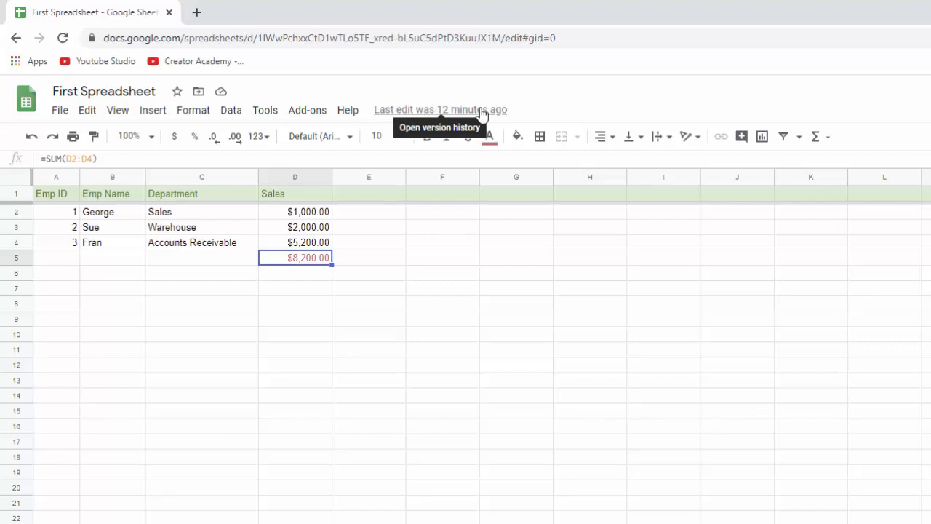
Enter the test value dcc in cell D6 below the sales total
{"action": "left_click", "coordinate": [294, 274]}
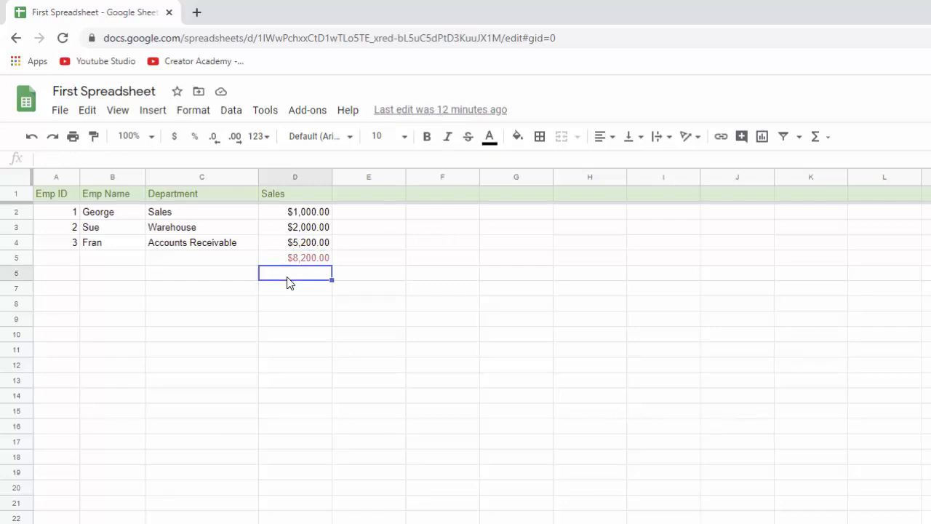
{"action": "type", "text": "dcc"}
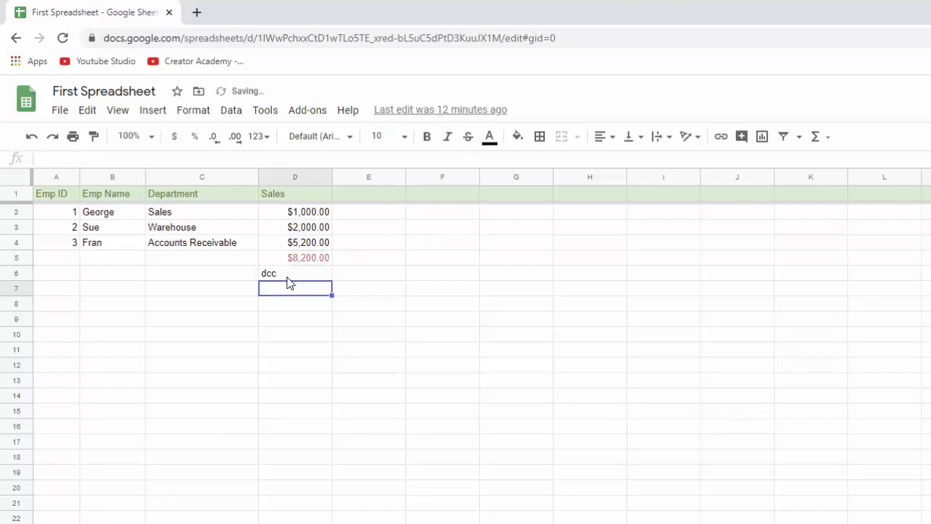
{"action": "mouse_move", "coordinate": [434, 109]}
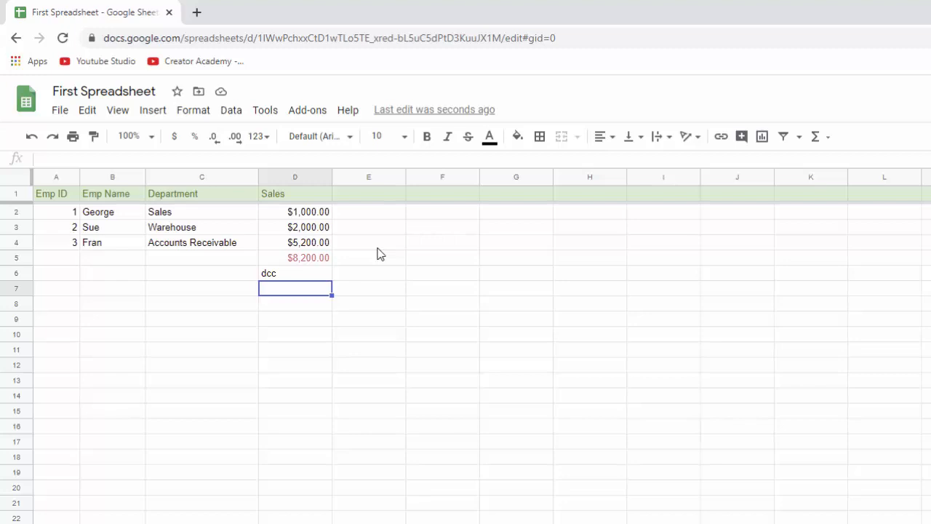
{"action": "mouse_move", "coordinate": [377, 256]}
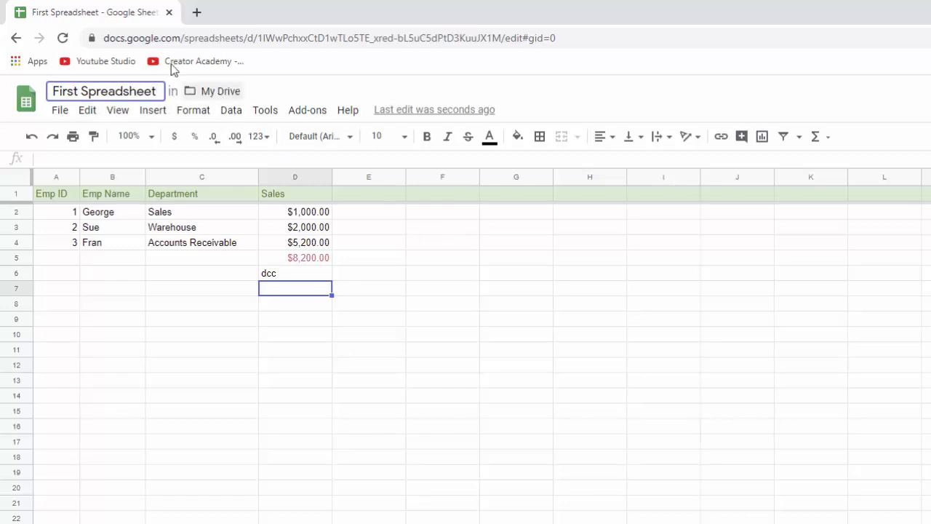
{"action": "left_click", "coordinate": [105, 90]}
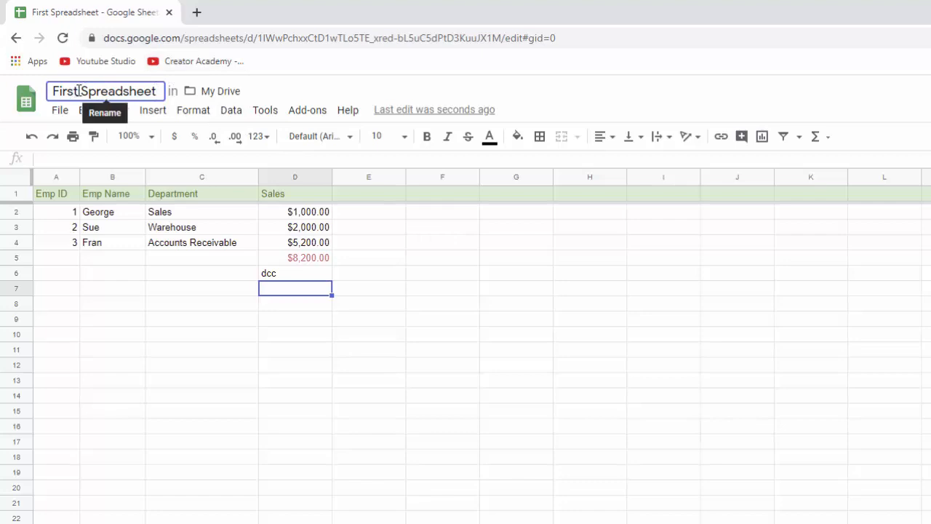
{"action": "key", "text": "BackSpace"}
{"action": "type", "text": "Second"}
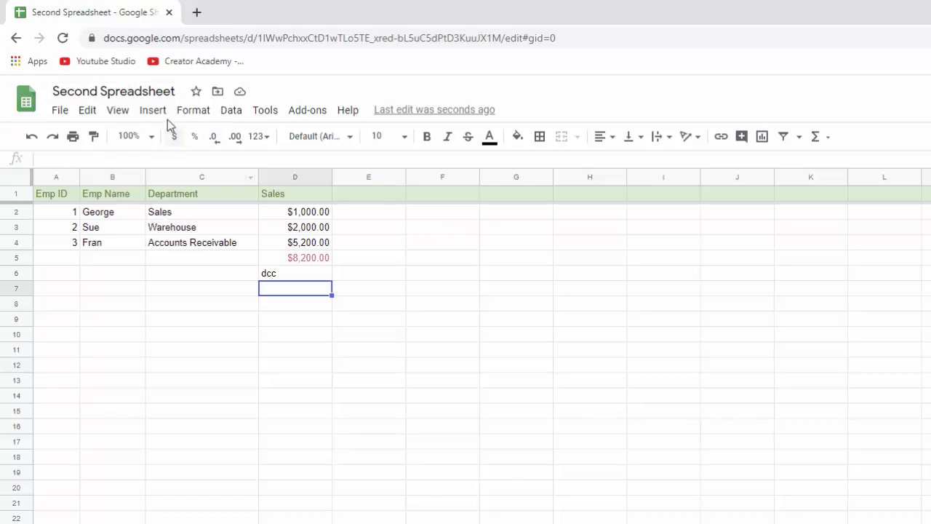
{"action": "mouse_move", "coordinate": [283, 99]}
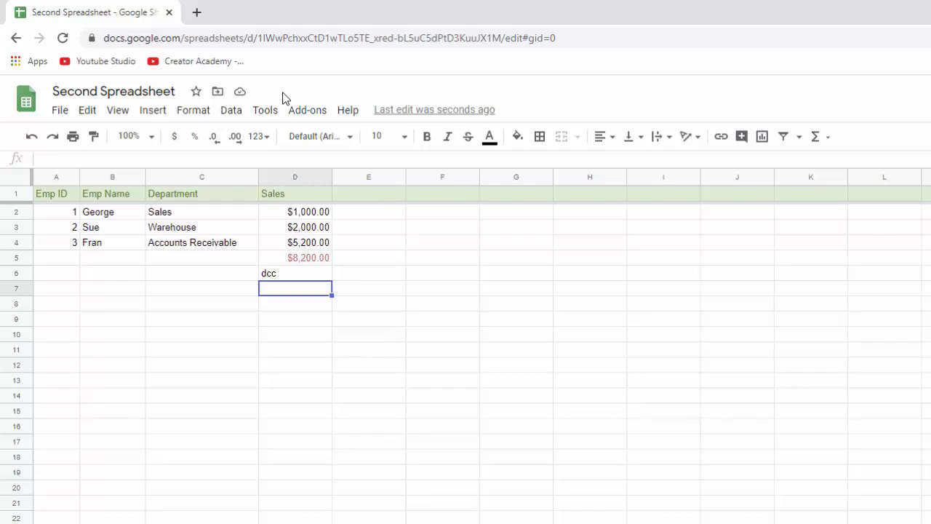
{"action": "mouse_move", "coordinate": [148, 203]}
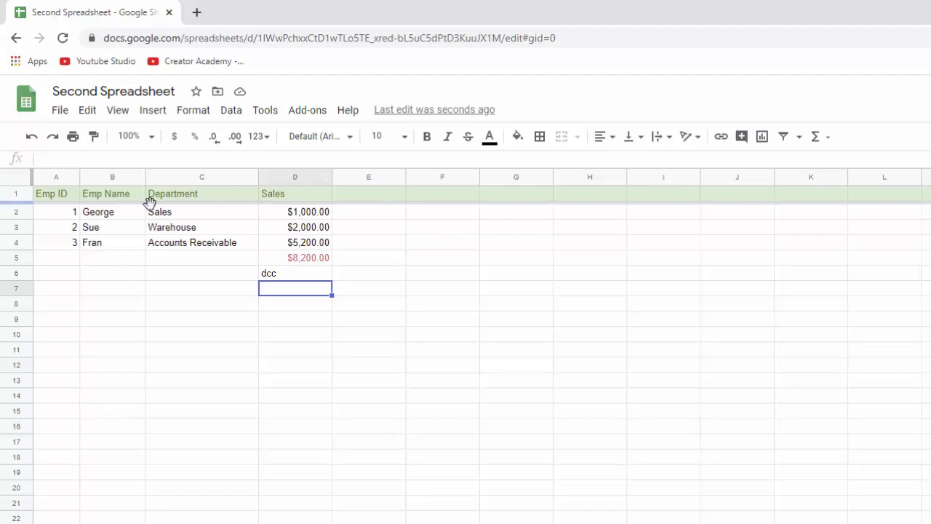
{"action": "mouse_move", "coordinate": [165, 244]}
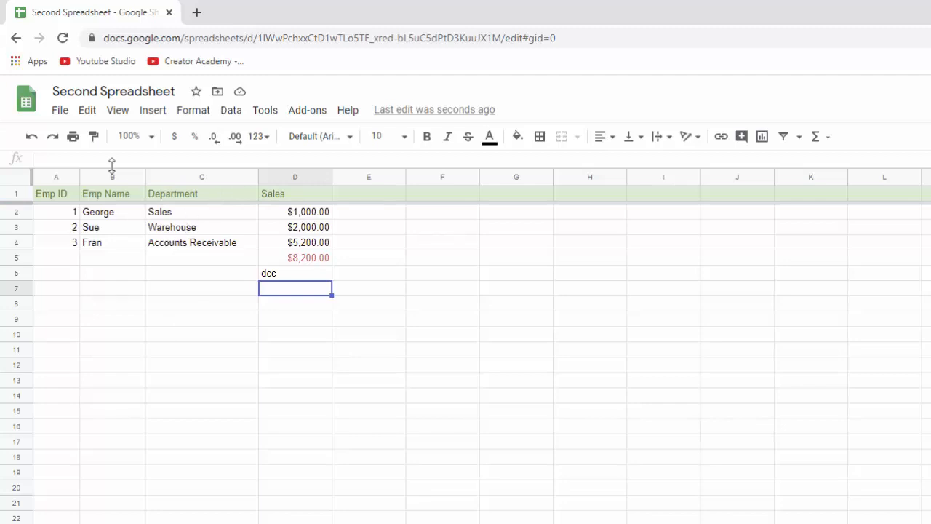
{"action": "mouse_move", "coordinate": [192, 241]}
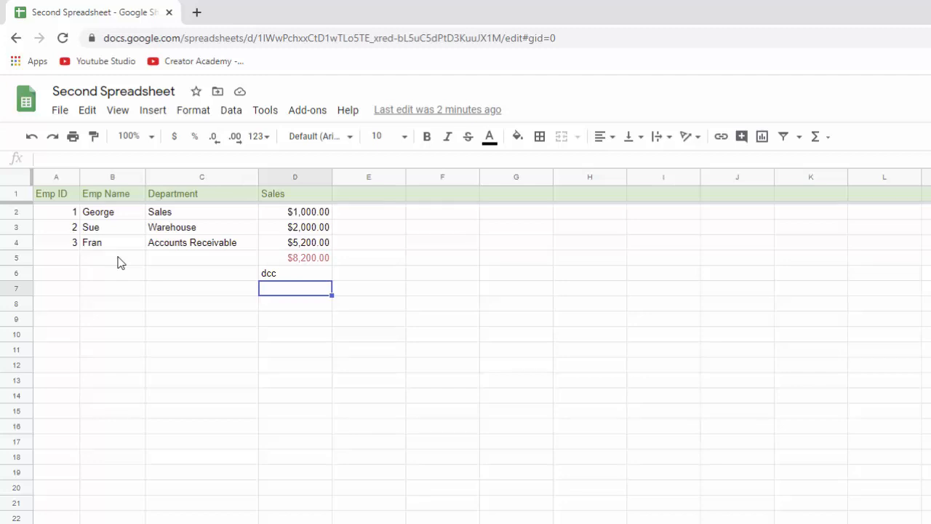
Show the File > Download format choices (Excel, ODS, PDF, web page, CSV, TSV)
{"action": "left_click", "coordinate": [59, 111]}
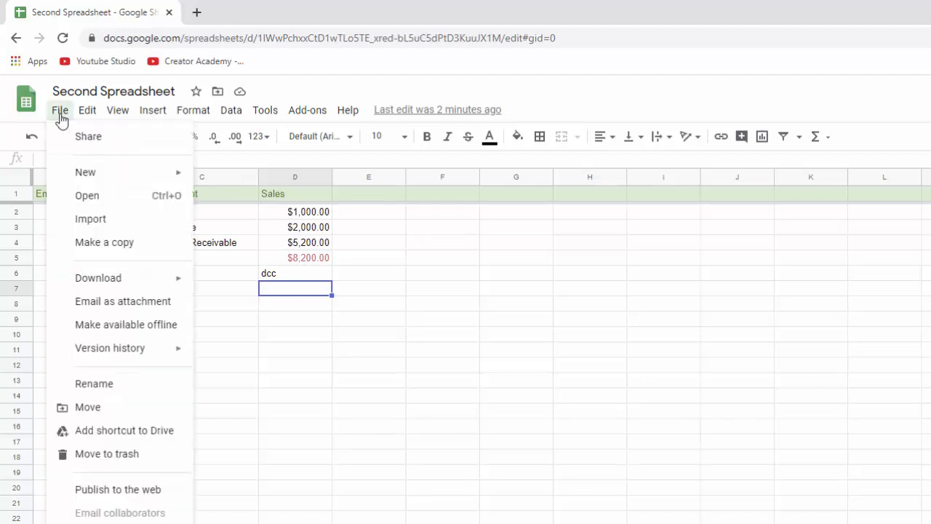
{"action": "left_click", "coordinate": [99, 278]}
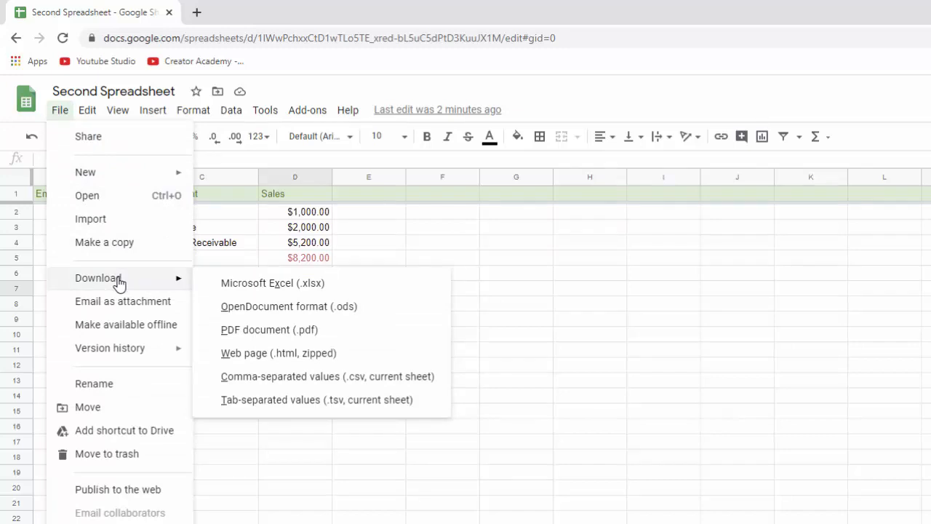
{"action": "mouse_move", "coordinate": [272, 282]}
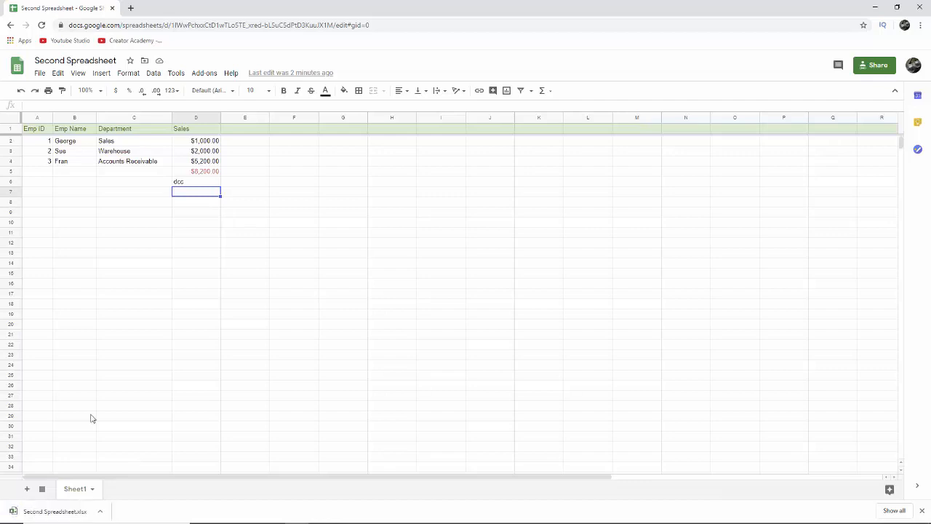
{"action": "left_click", "coordinate": [102, 512]}
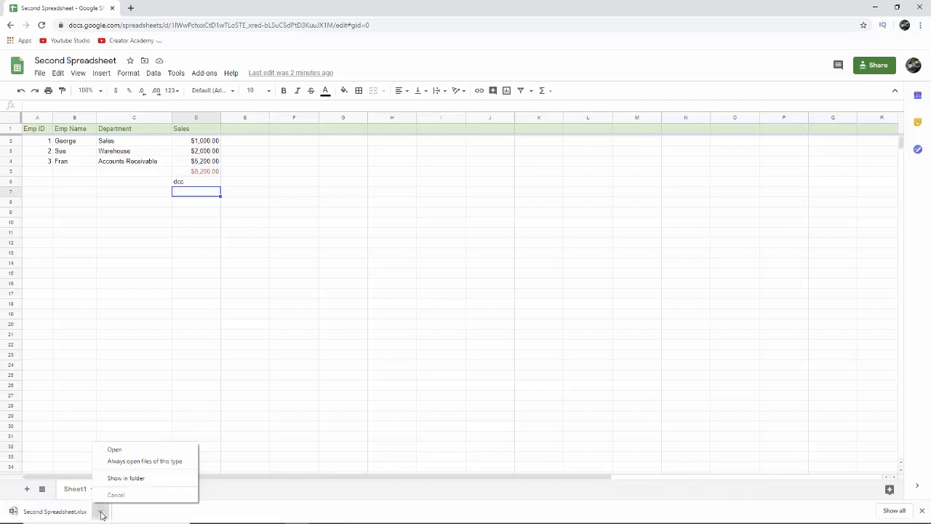
{"action": "mouse_move", "coordinate": [126, 478]}
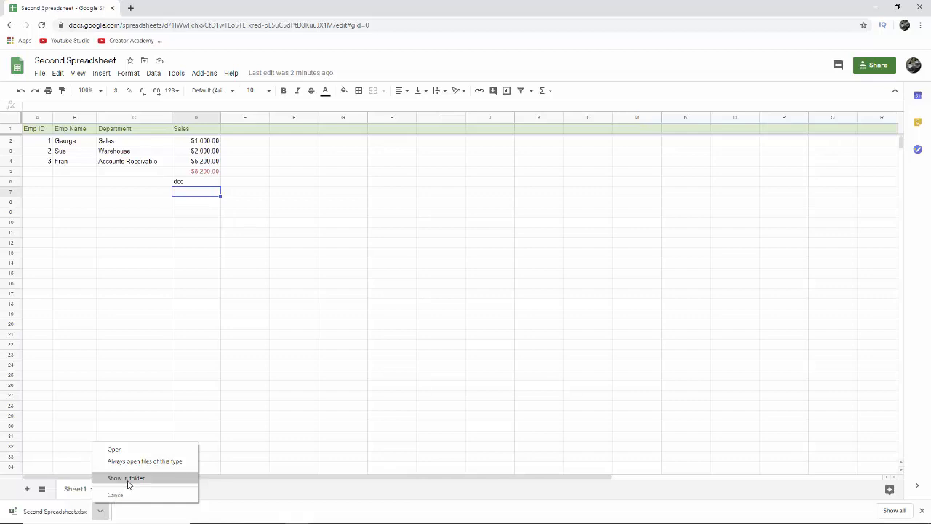
{"action": "mouse_move", "coordinate": [131, 483]}
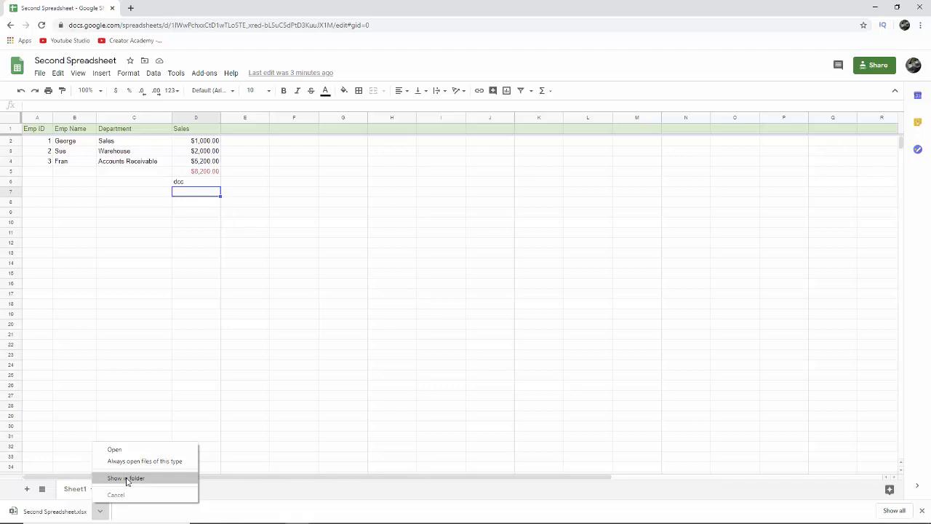
{"action": "mouse_move", "coordinate": [114, 448]}
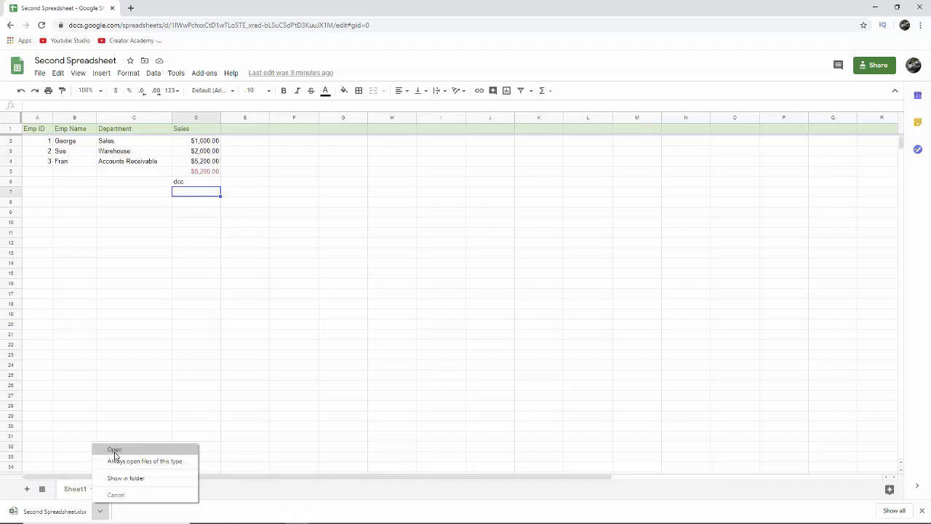
{"action": "left_click", "coordinate": [113, 449]}
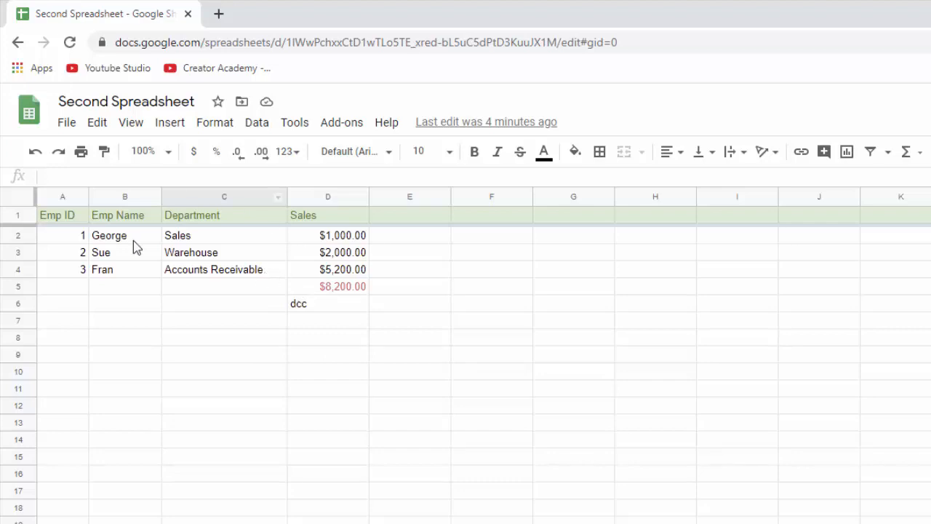
{"action": "mouse_move", "coordinate": [139, 102]}
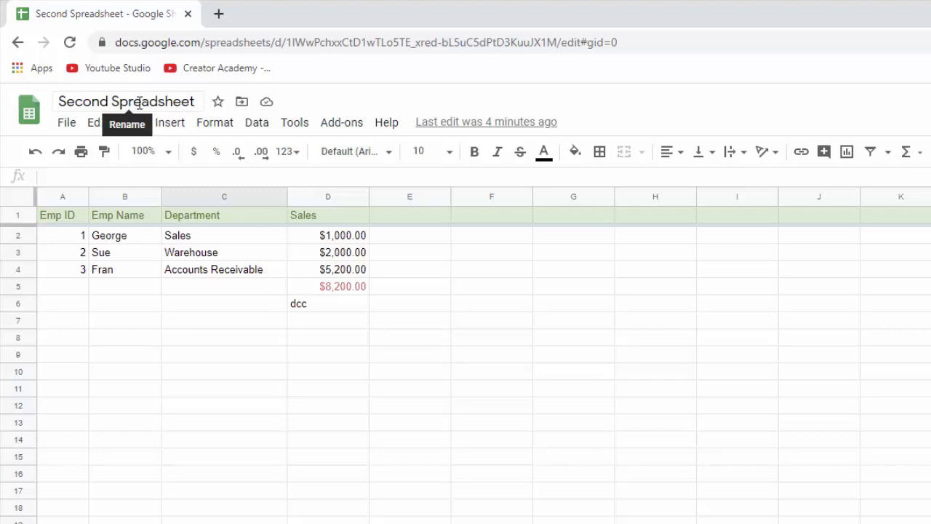
Rename the spreadsheet to Template, then select the total sales cell D5
{"action": "left_click", "coordinate": [125, 102]}
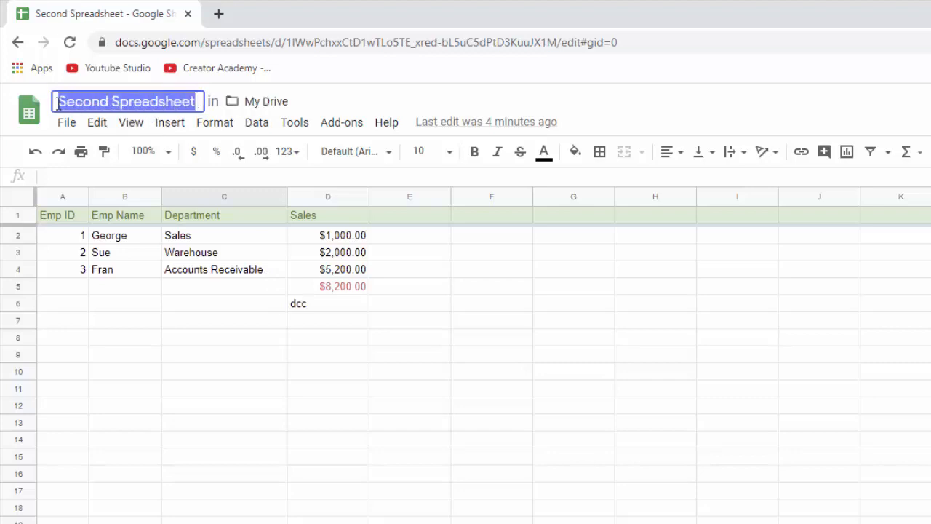
{"action": "type", "text": "Template"}
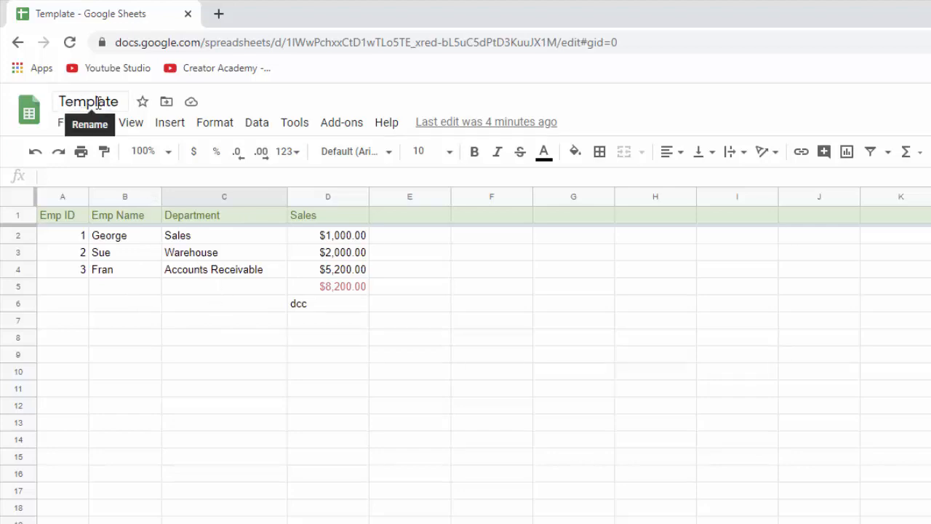
{"action": "mouse_move", "coordinate": [268, 305]}
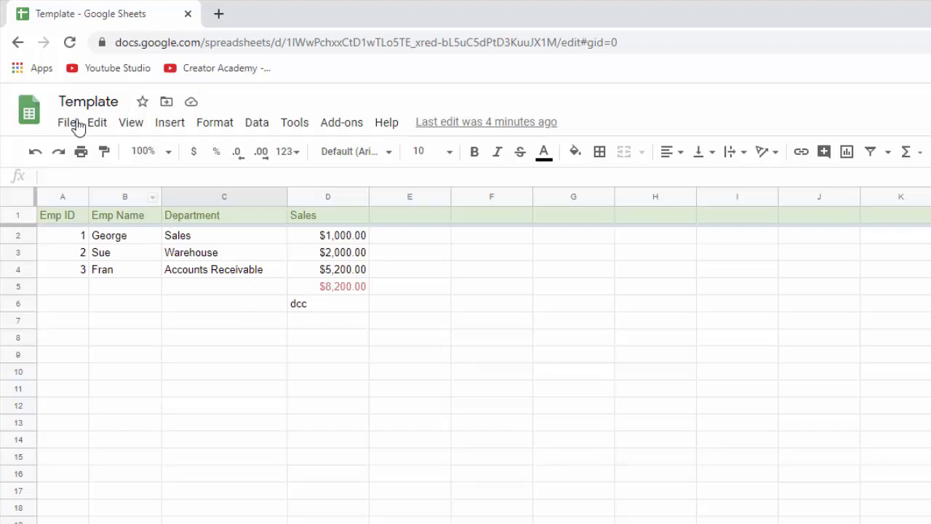
{"action": "left_click", "coordinate": [67, 122]}
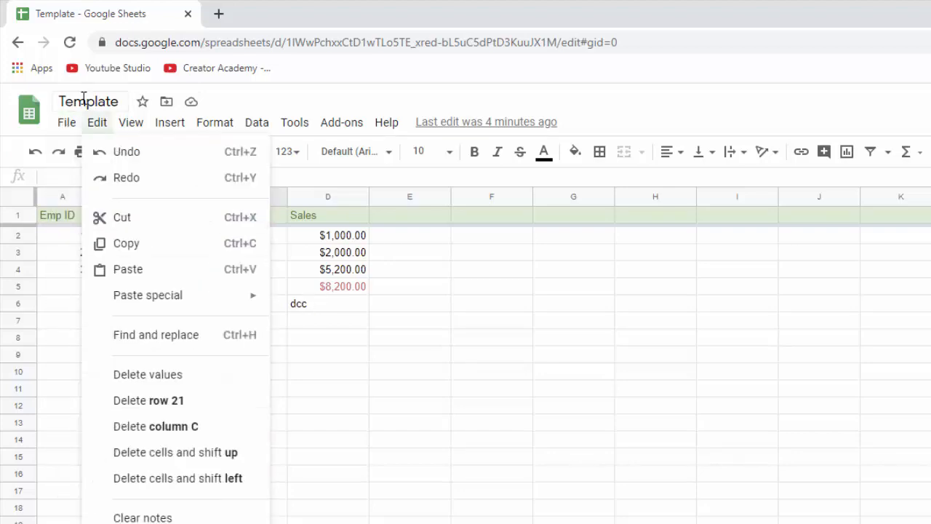
{"action": "mouse_move", "coordinate": [89, 102]}
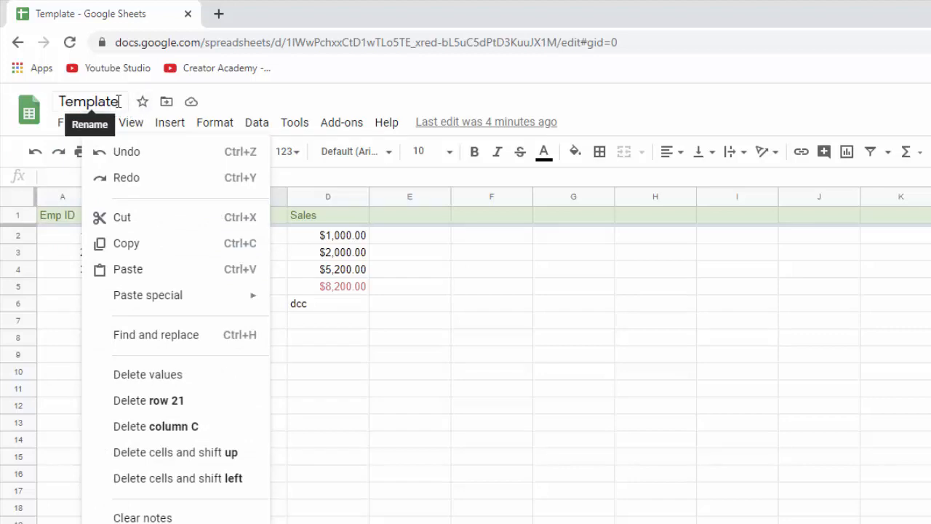
{"action": "left_click", "coordinate": [131, 123]}
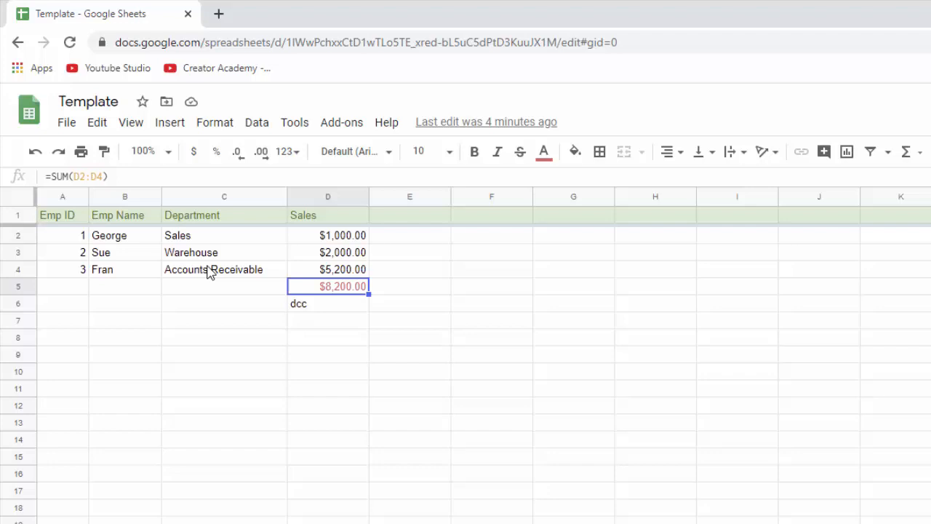
{"action": "mouse_move", "coordinate": [221, 259]}
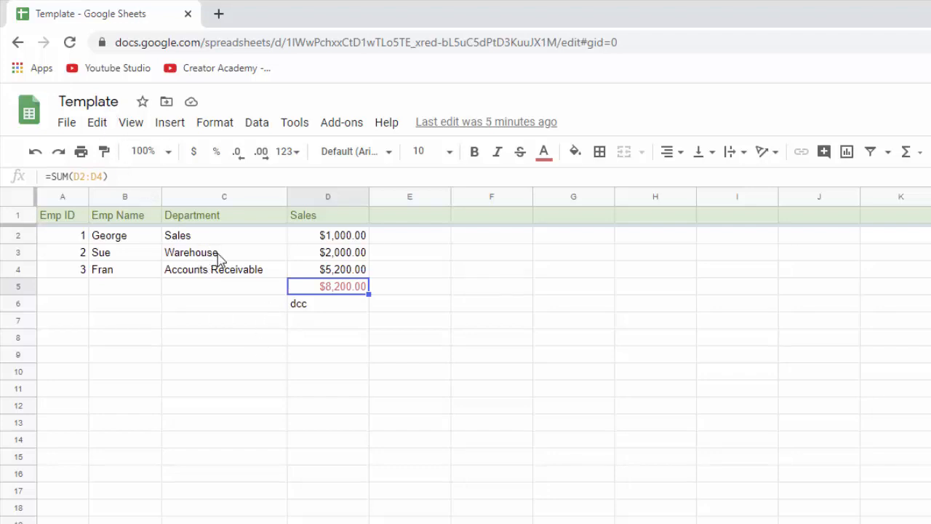
{"action": "mouse_move", "coordinate": [486, 122]}
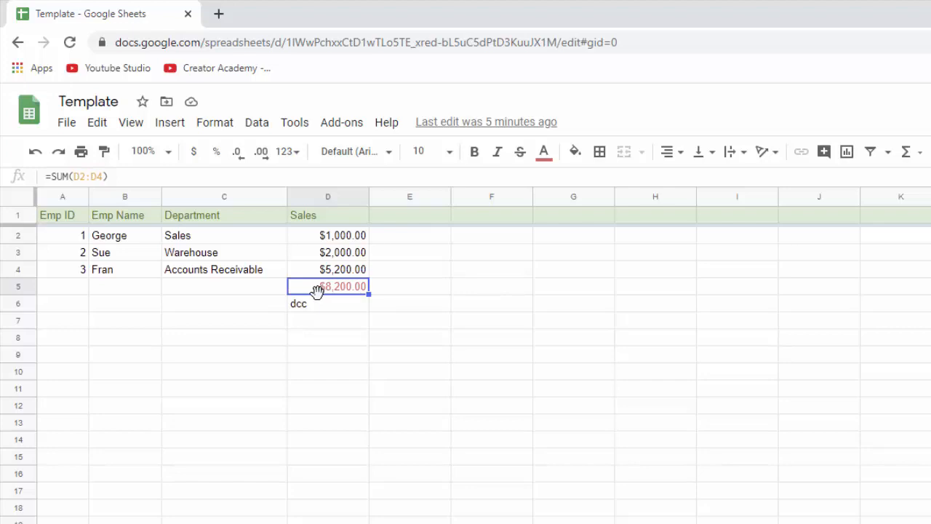
{"action": "mouse_move", "coordinate": [473, 122]}
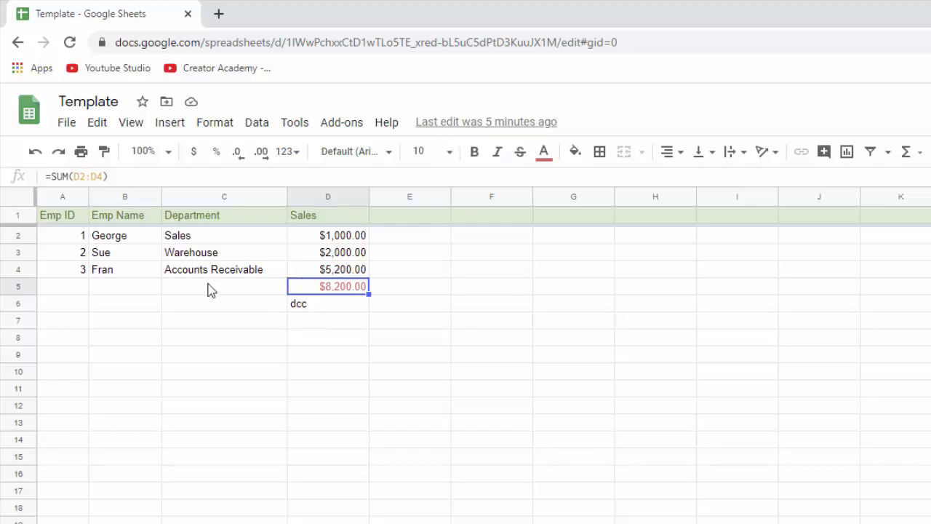
{"action": "mouse_move", "coordinate": [215, 291]}
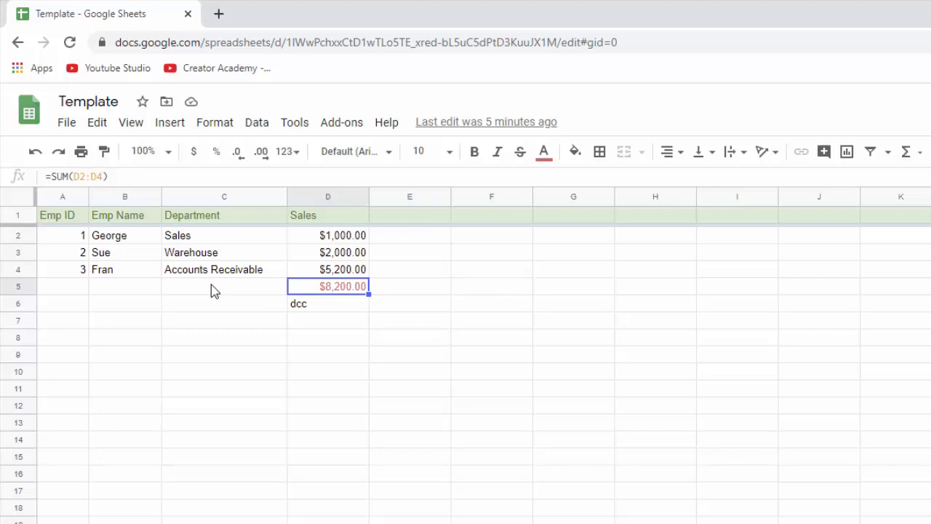
Show the File menu for the Template spreadsheet
{"action": "left_click", "coordinate": [67, 122]}
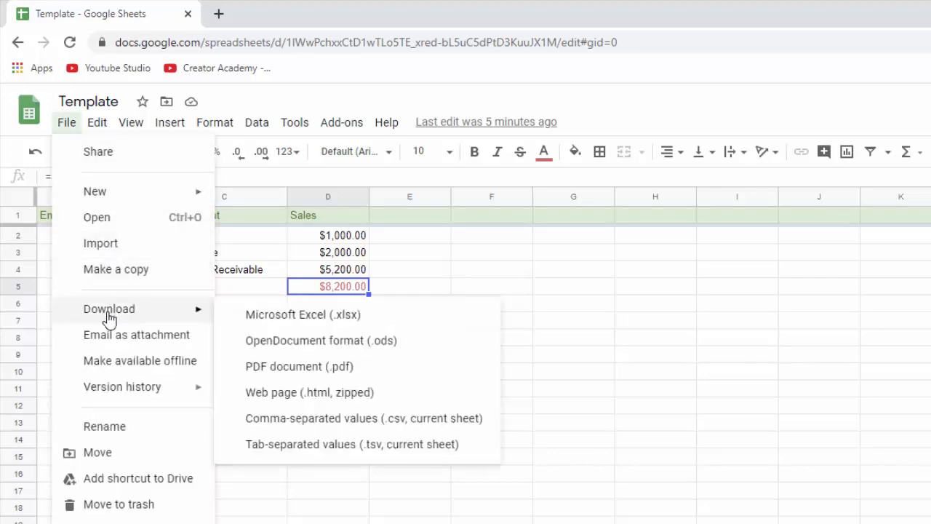
{"action": "mouse_move", "coordinate": [303, 315]}
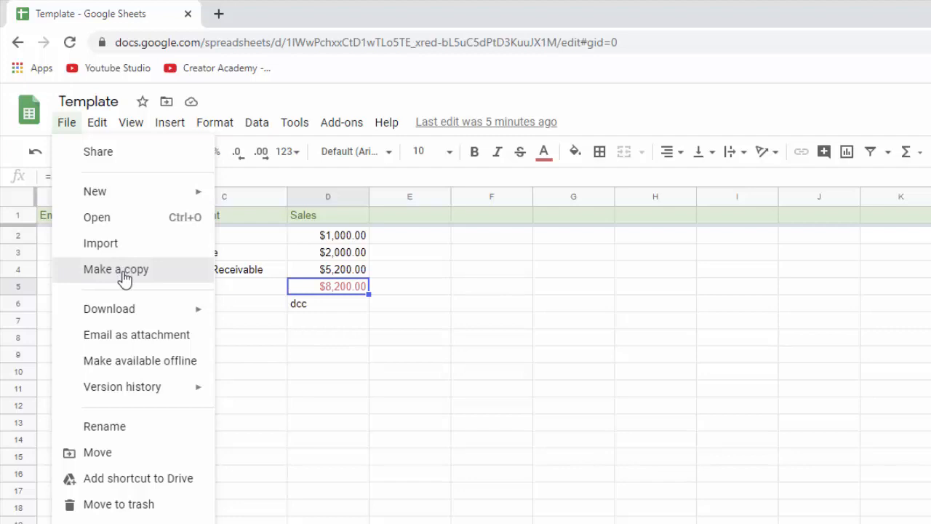
Start a copy of Template named March Sales in the Copy document dialog
{"action": "left_click", "coordinate": [116, 268]}
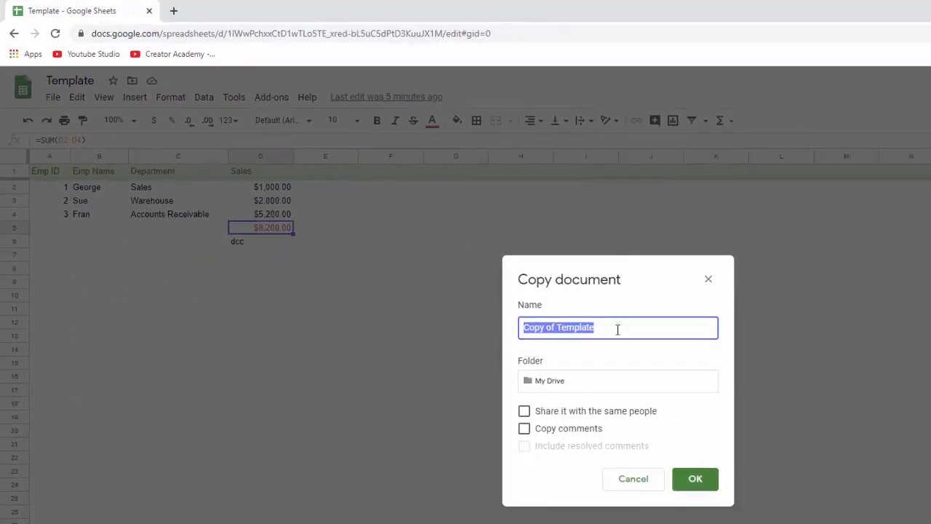
{"action": "mouse_move", "coordinate": [614, 327]}
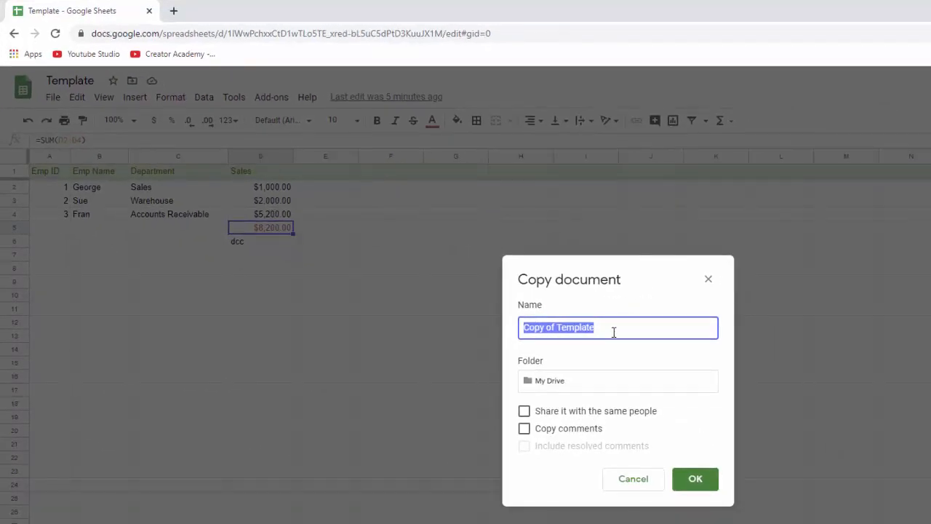
{"action": "type", "text": "Marcvh"}
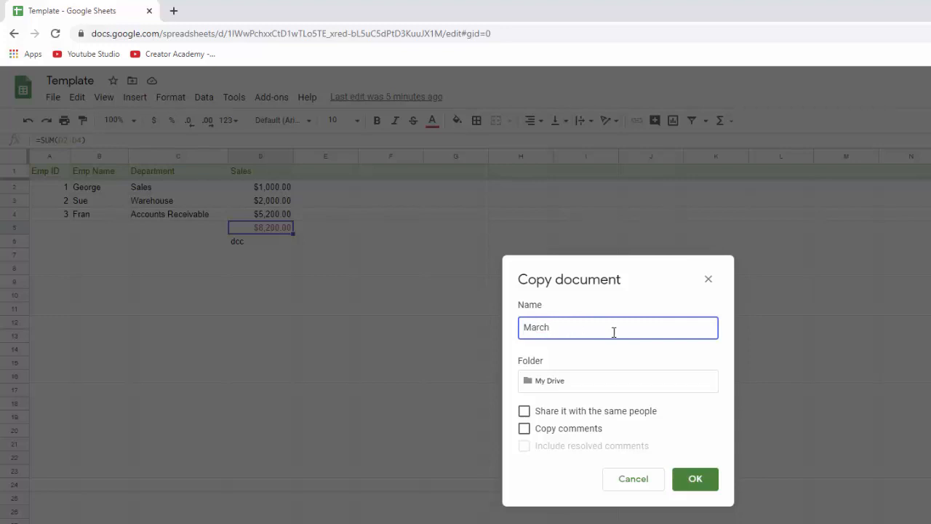
{"action": "type", "text": "Sales"}
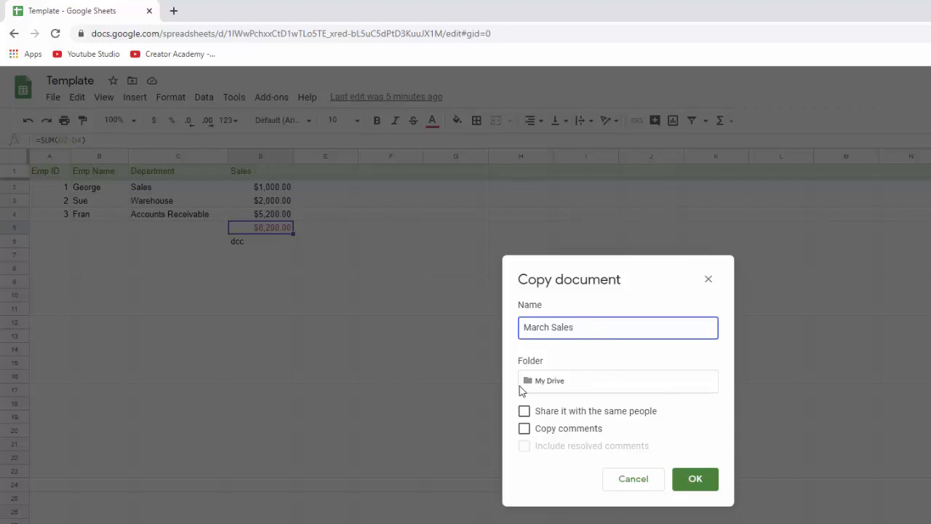
{"action": "mouse_move", "coordinate": [555, 386]}
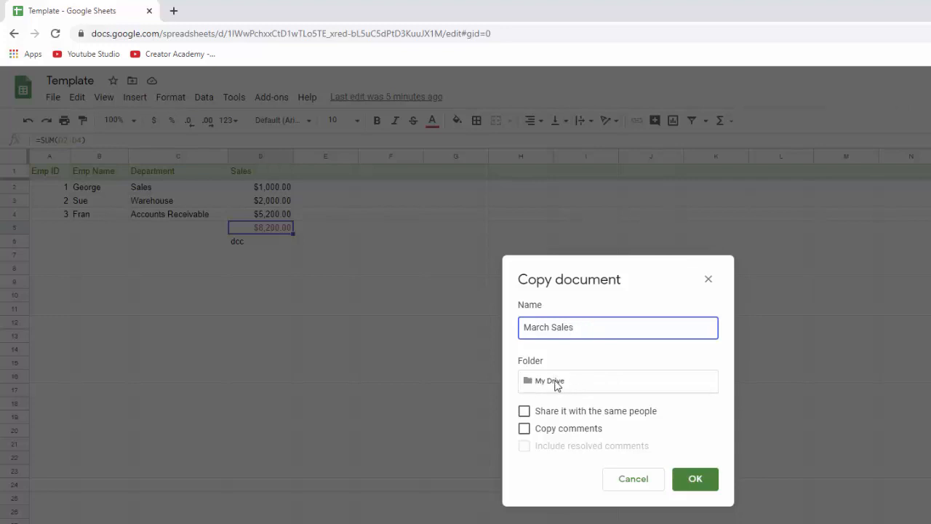
{"action": "mouse_move", "coordinate": [600, 404]}
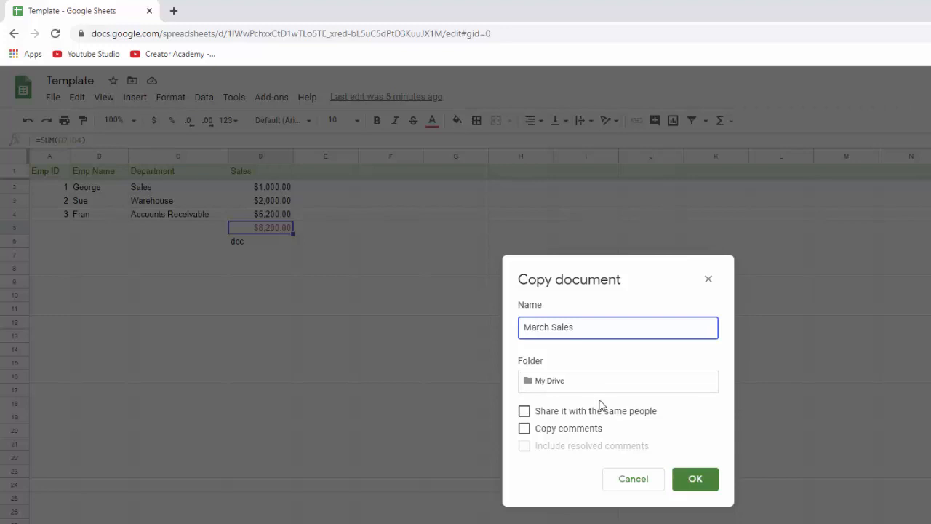
{"action": "mouse_move", "coordinate": [596, 451]}
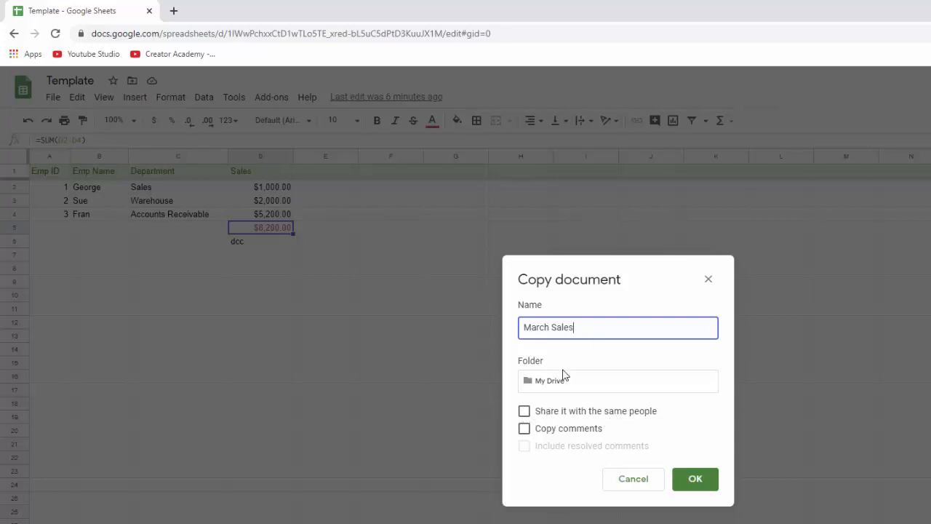
{"action": "mouse_move", "coordinate": [566, 395]}
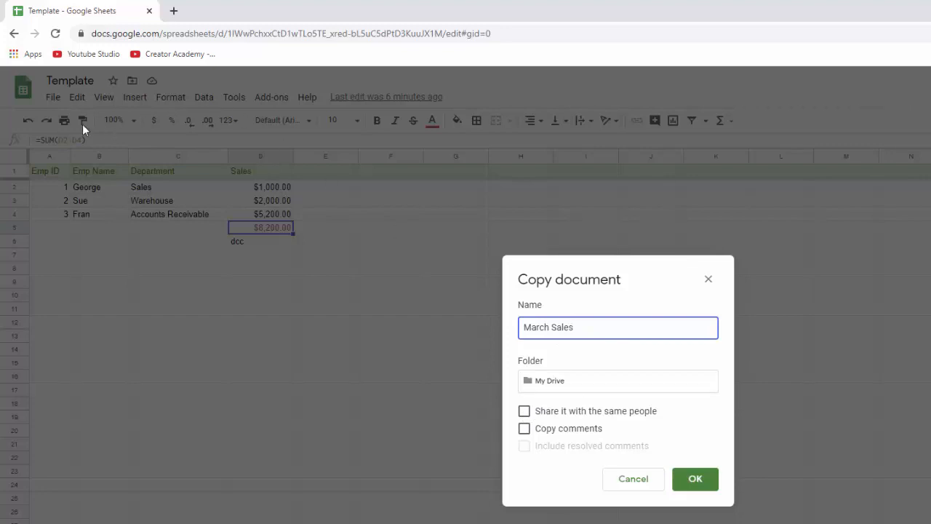
Leave 'Share it with the same people' unchecked so the copy stays unshared in My Drive
{"action": "left_click", "coordinate": [603, 328]}
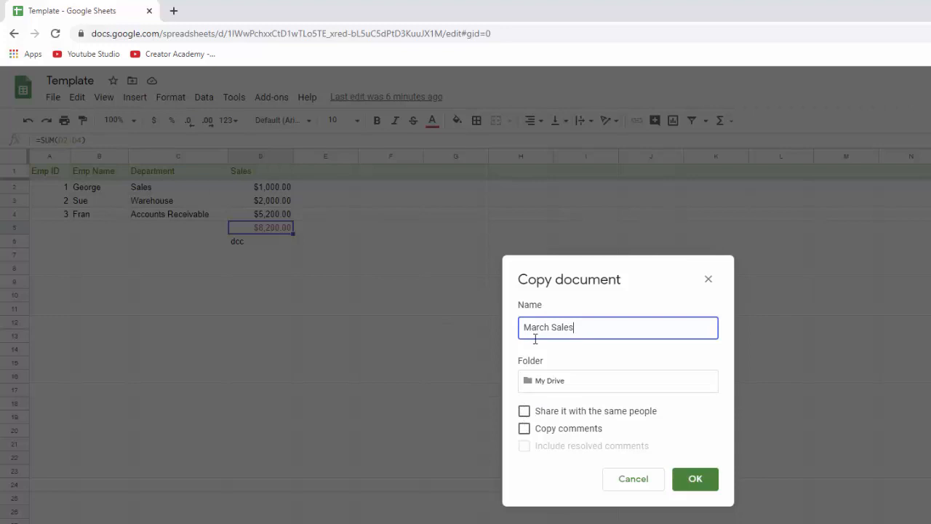
{"action": "left_click", "coordinate": [524, 410]}
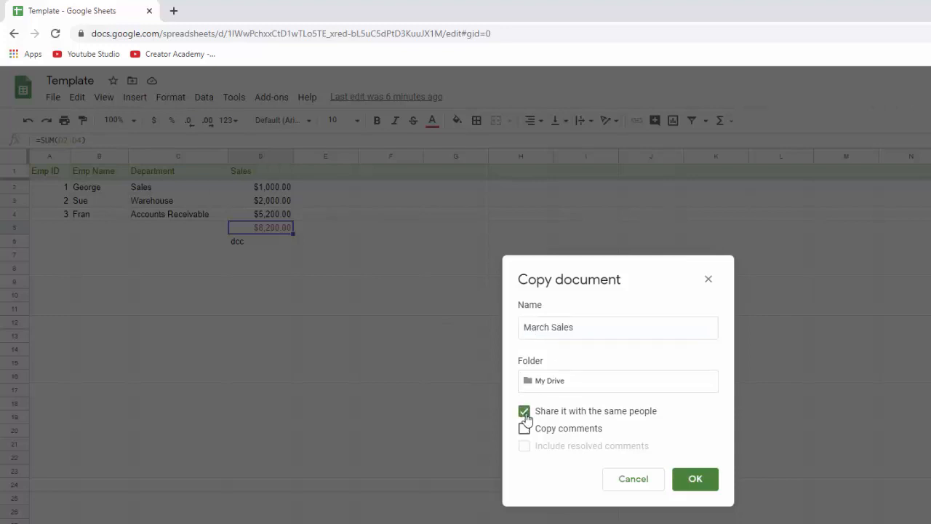
{"action": "left_click", "coordinate": [524, 411]}
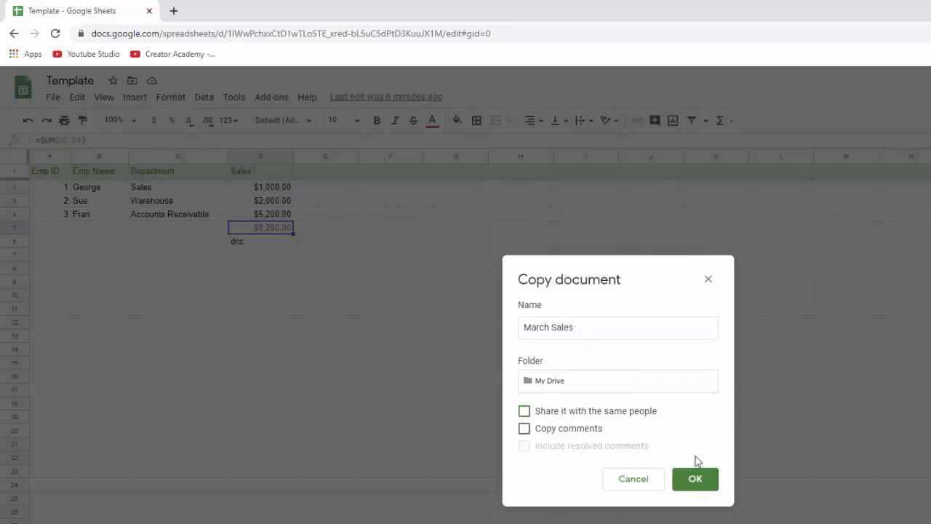
Confirm the March Sales copy and close the original Template tab
{"action": "left_click", "coordinate": [696, 479]}
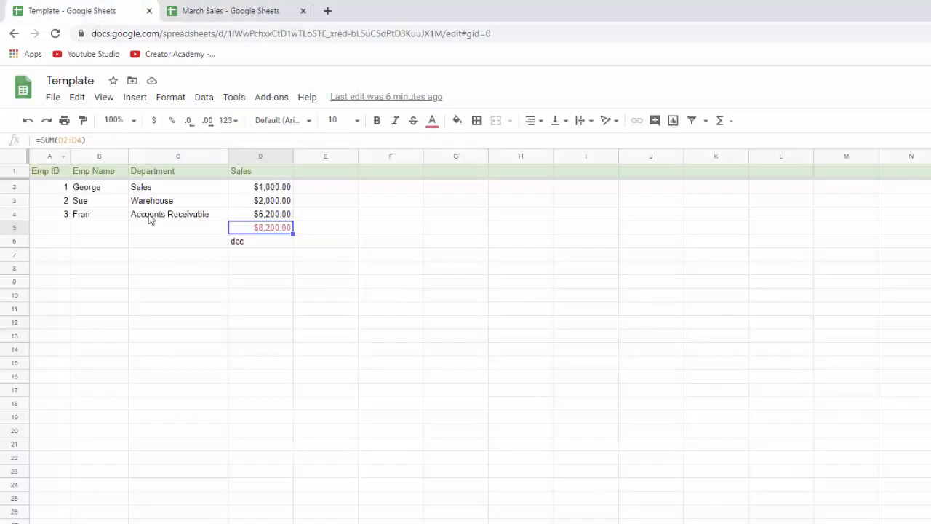
{"action": "mouse_move", "coordinate": [130, 226]}
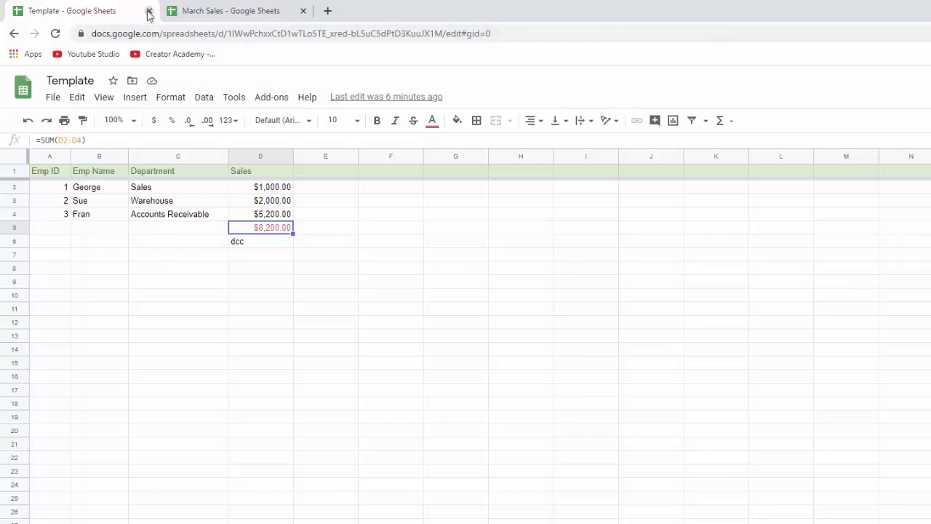
{"action": "left_click", "coordinate": [148, 10]}
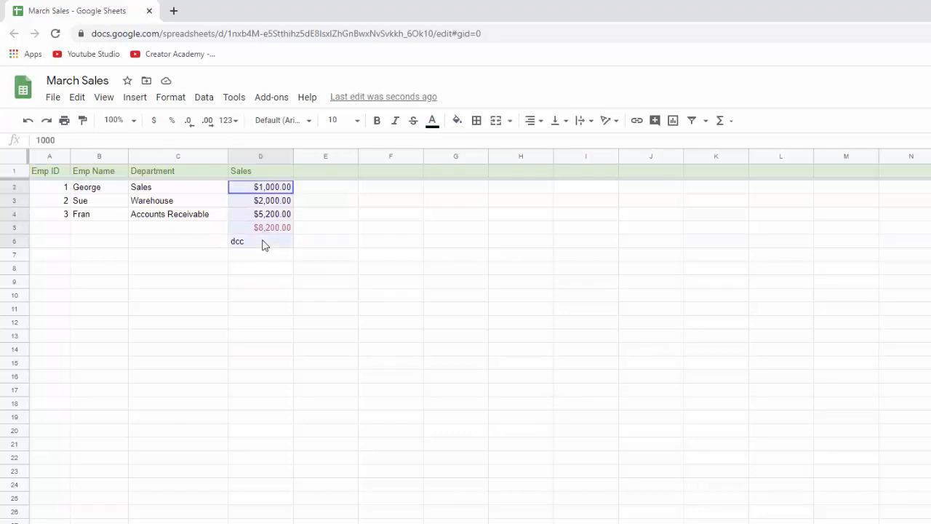
Delete the old sales figures, total and test entry from D2:D6 in March Sales
{"action": "key", "text": "Delete"}
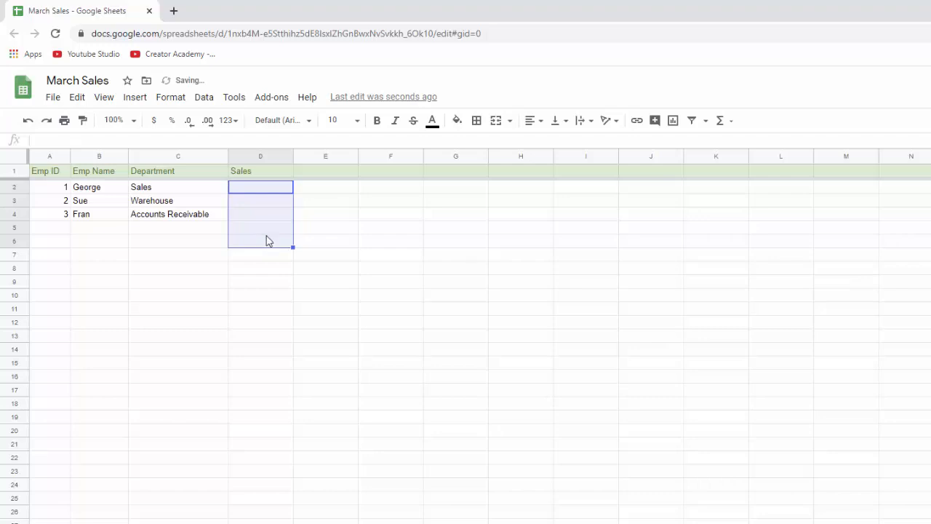
{"action": "left_click", "coordinate": [259, 186]}
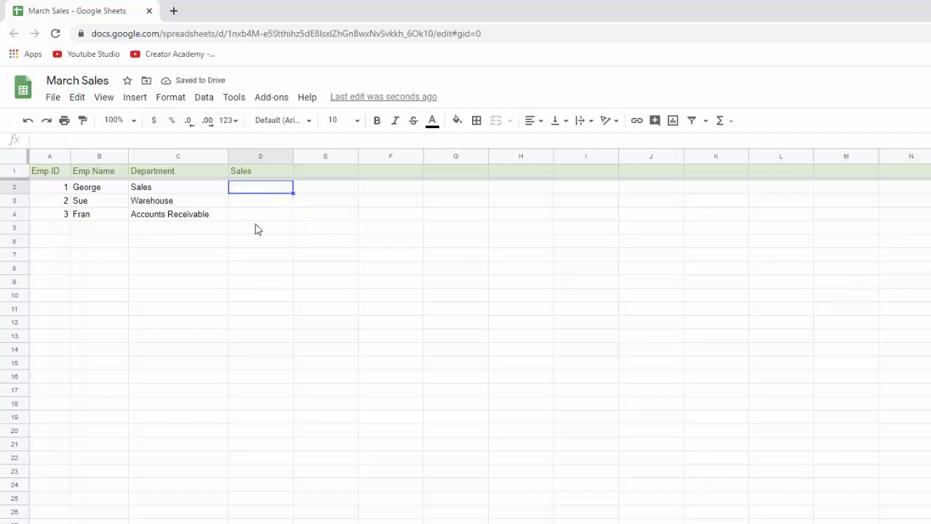
{"action": "mouse_move", "coordinate": [191, 86]}
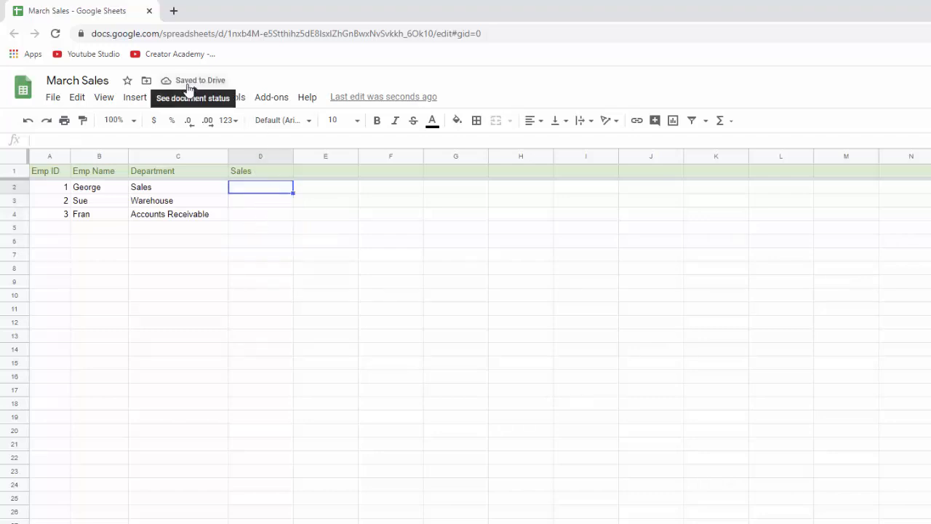
{"action": "mouse_move", "coordinate": [265, 231]}
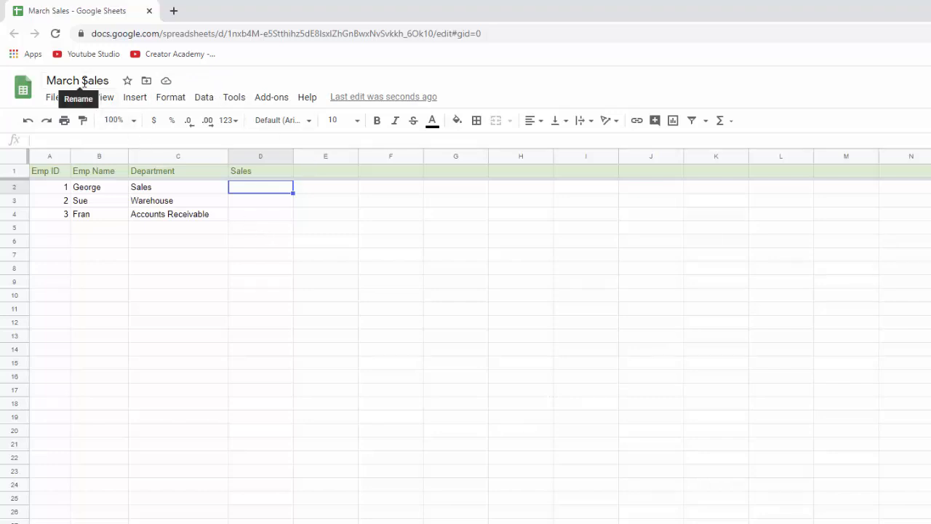
{"action": "left_click", "coordinate": [259, 212]}
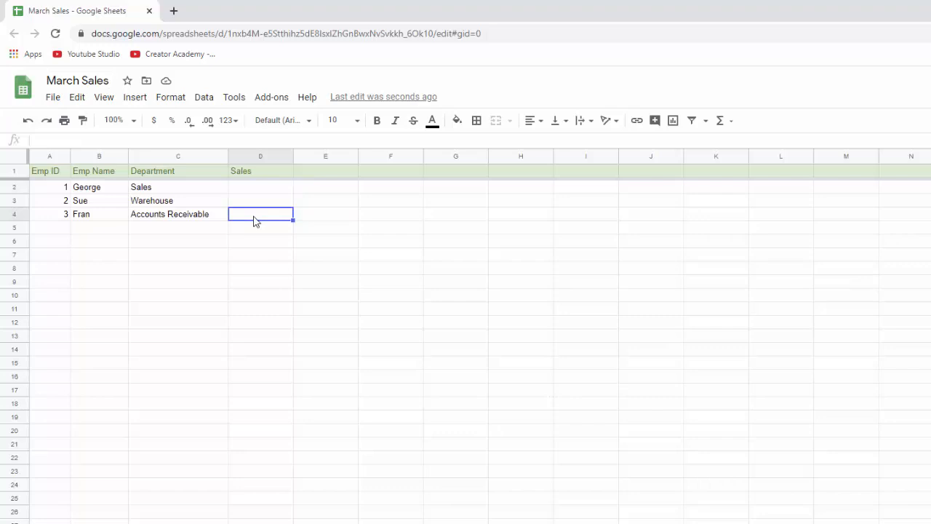
{"action": "left_click", "coordinate": [52, 96]}
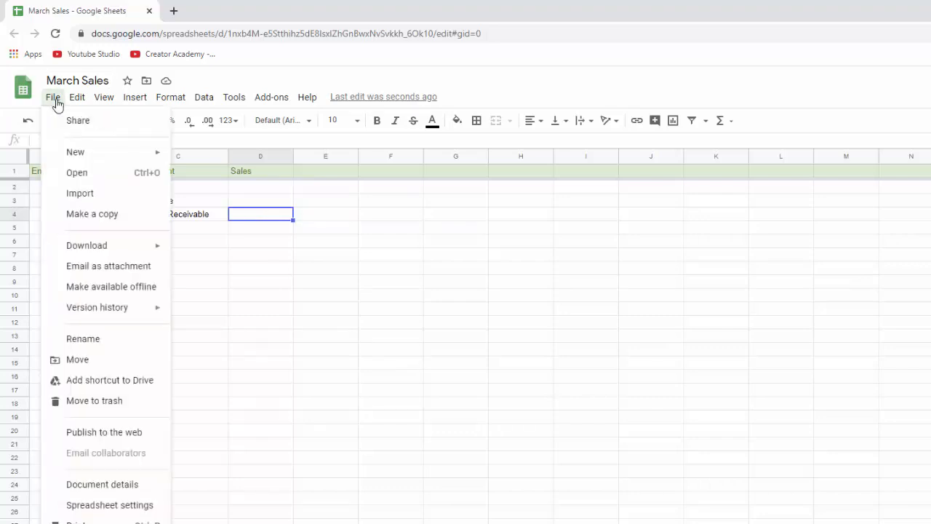
{"action": "left_click", "coordinate": [79, 119]}
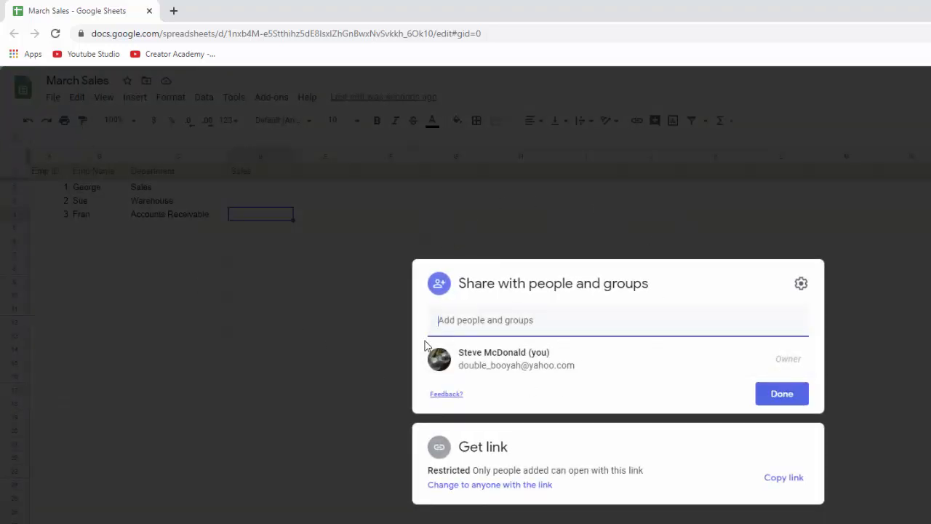
{"action": "left_click", "coordinate": [781, 393]}
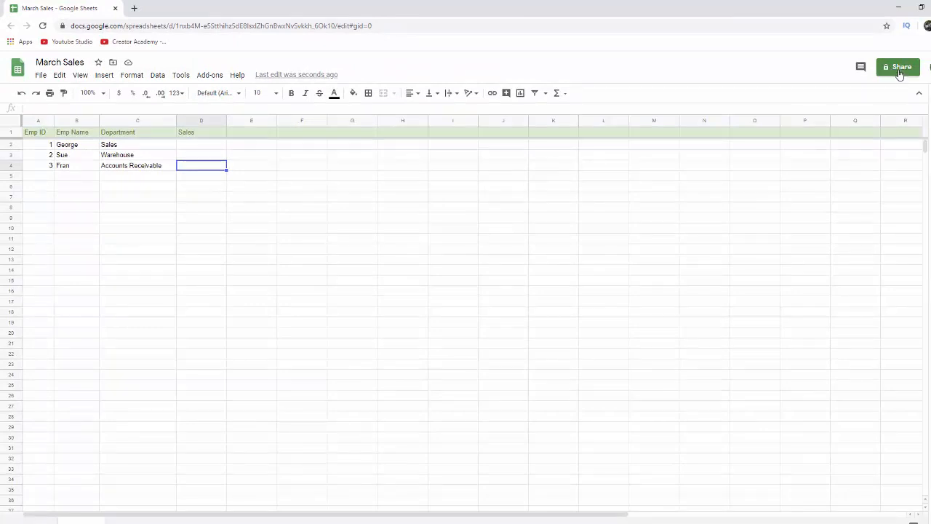
{"action": "left_click", "coordinate": [896, 67]}
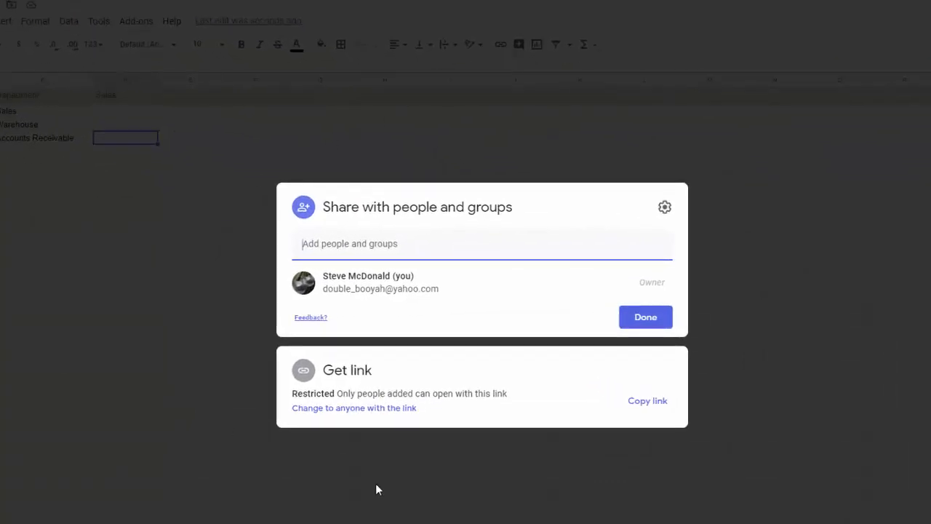
{"action": "mouse_move", "coordinate": [608, 157]}
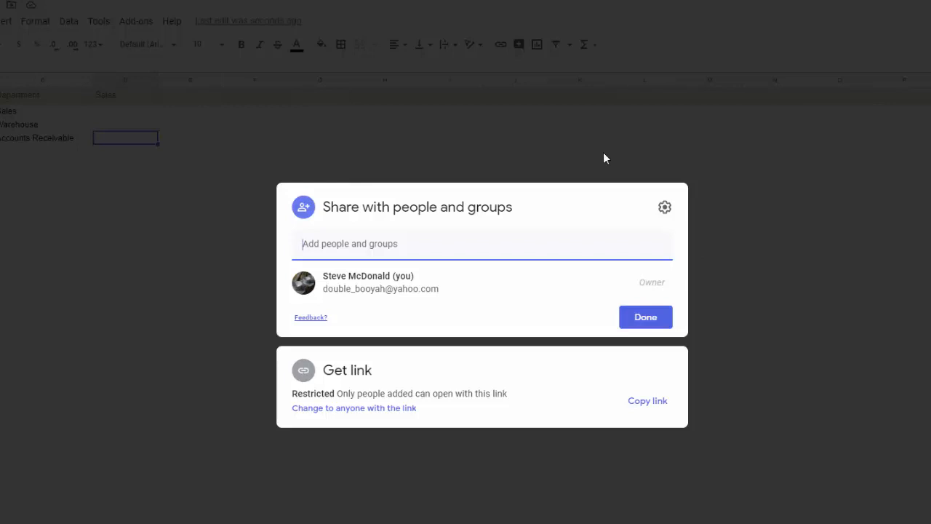
{"action": "mouse_move", "coordinate": [710, 312]}
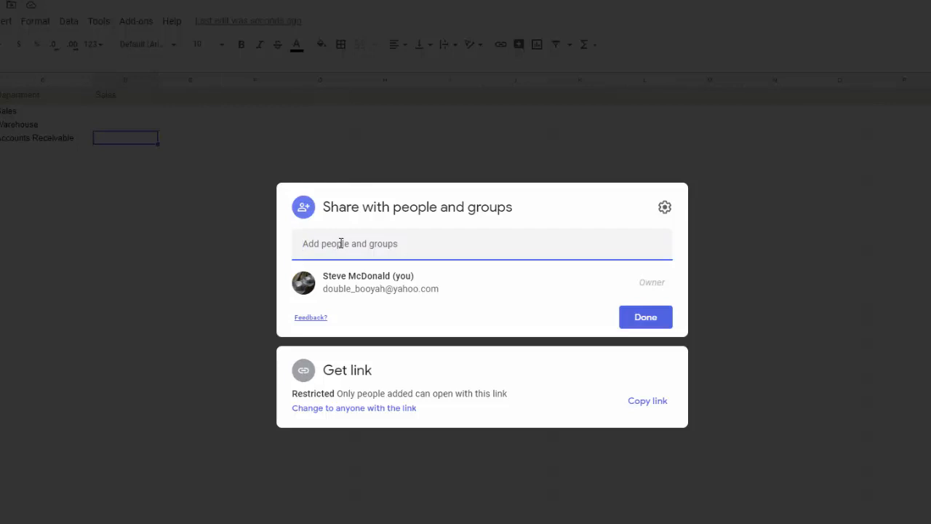
{"action": "left_click", "coordinate": [349, 243]}
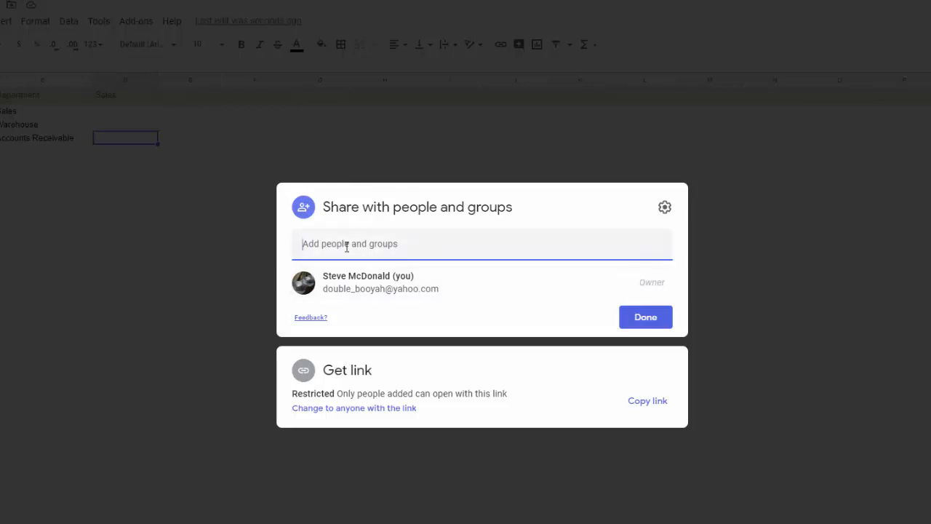
{"action": "type", "text": "joe"}
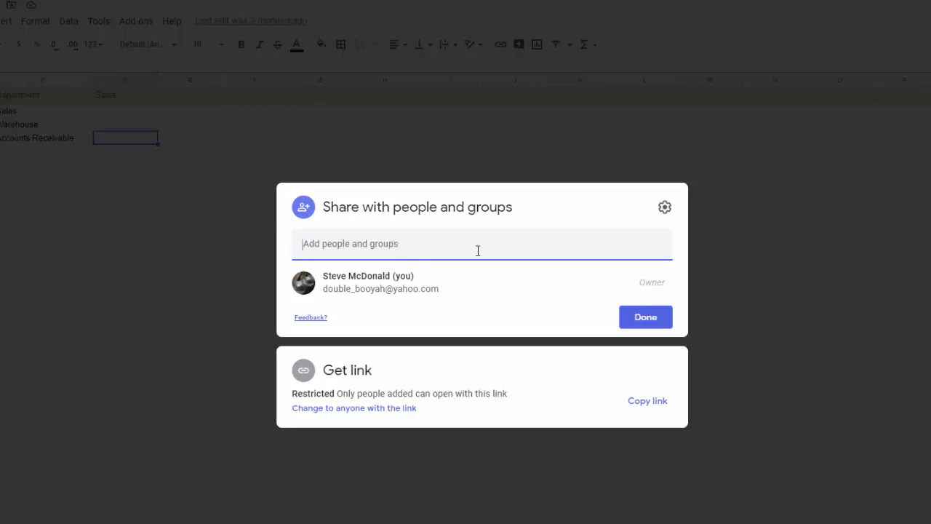
{"action": "left_click", "coordinate": [645, 317]}
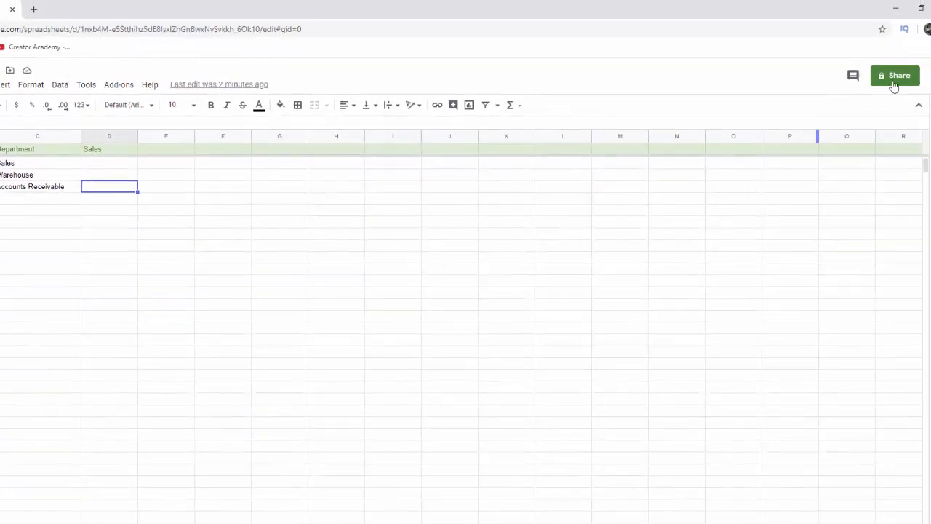
{"action": "left_click", "coordinate": [895, 76]}
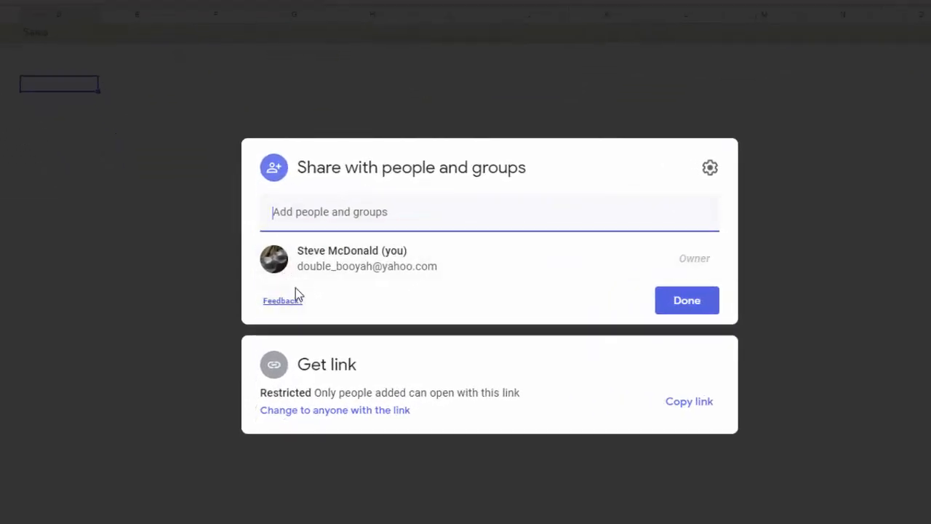
{"action": "mouse_move", "coordinate": [323, 311]}
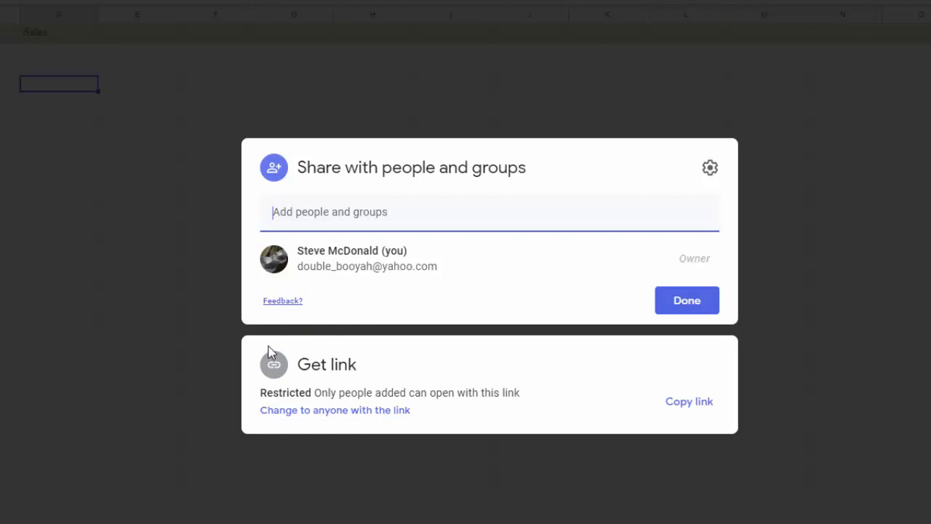
{"action": "mouse_move", "coordinate": [411, 428]}
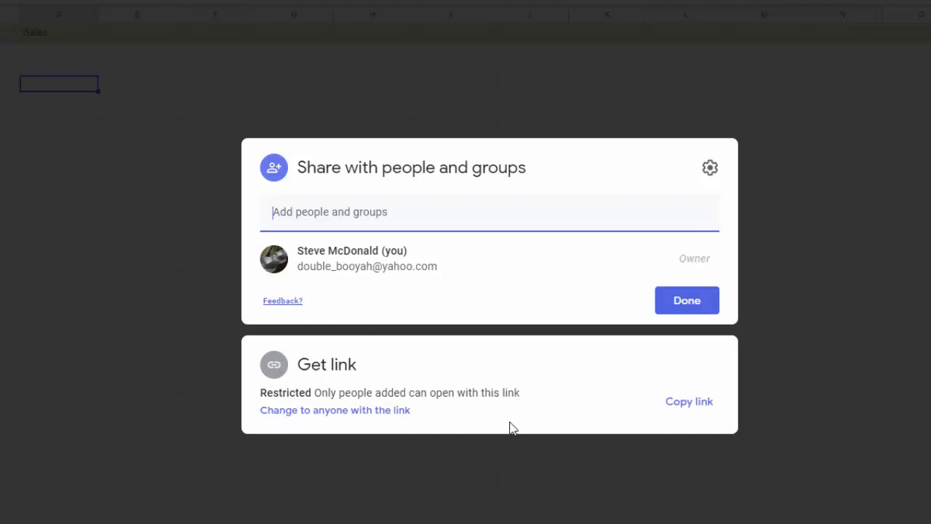
{"action": "mouse_move", "coordinate": [419, 399]}
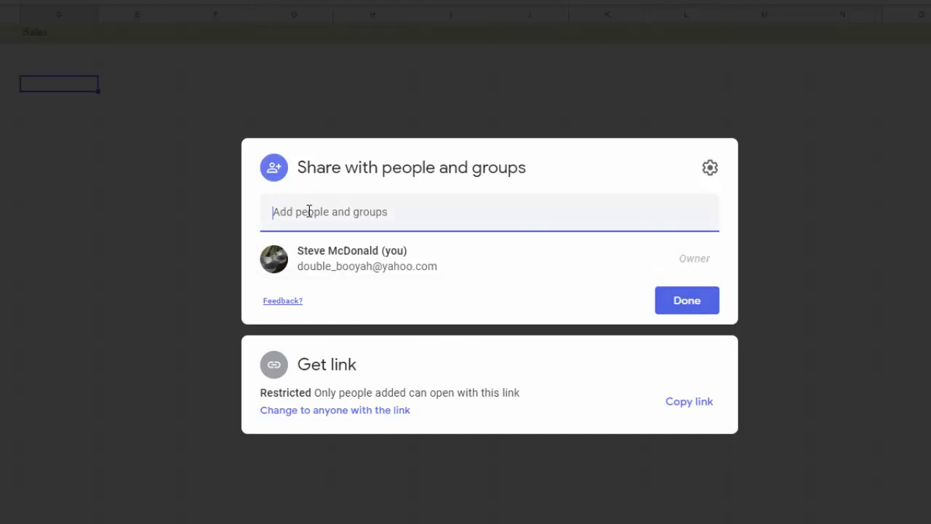
{"action": "mouse_move", "coordinate": [349, 253]}
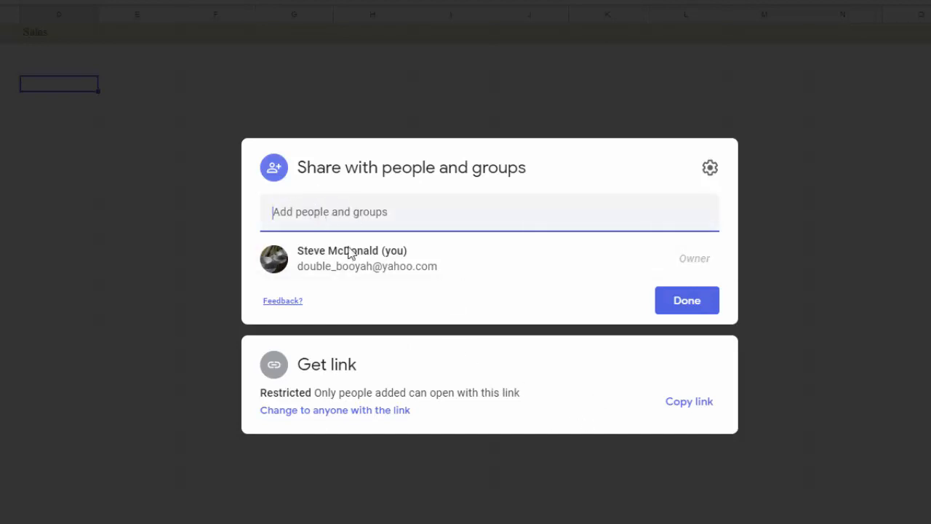
{"action": "mouse_move", "coordinate": [308, 419]}
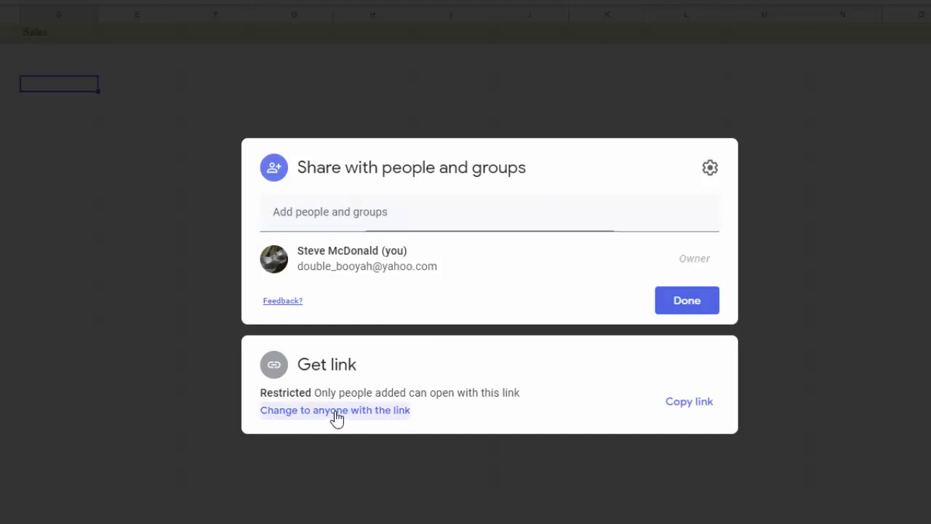
Change link access to 'Anyone with the link' as Viewer and list the role choices
{"action": "left_click", "coordinate": [335, 411]}
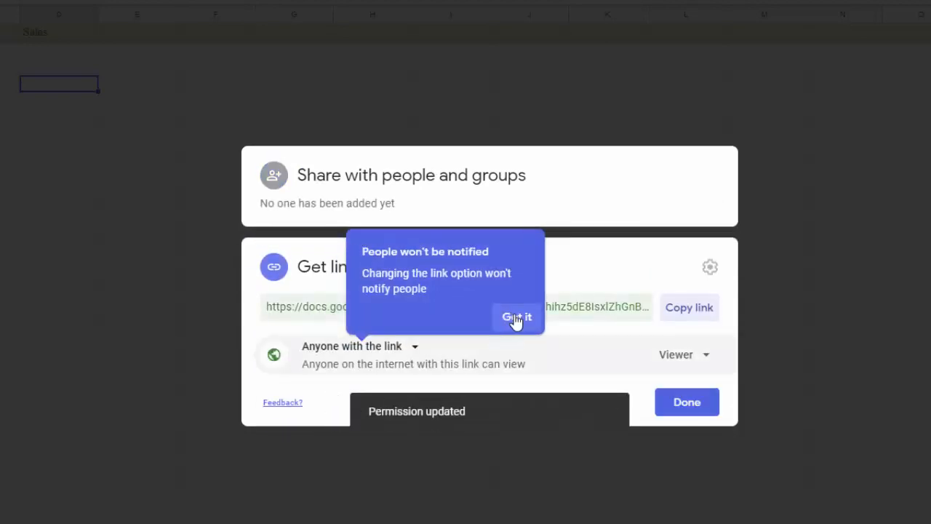
{"action": "left_click", "coordinate": [517, 317]}
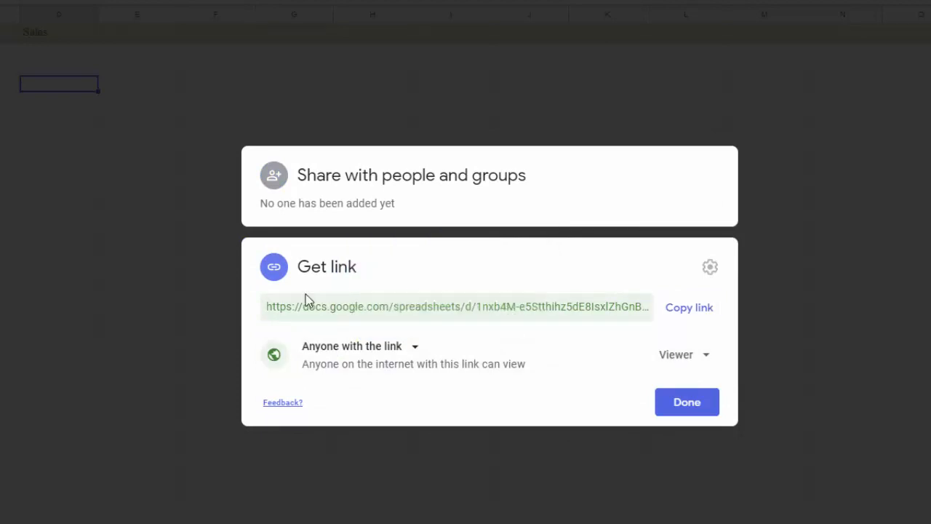
{"action": "mouse_move", "coordinate": [419, 393]}
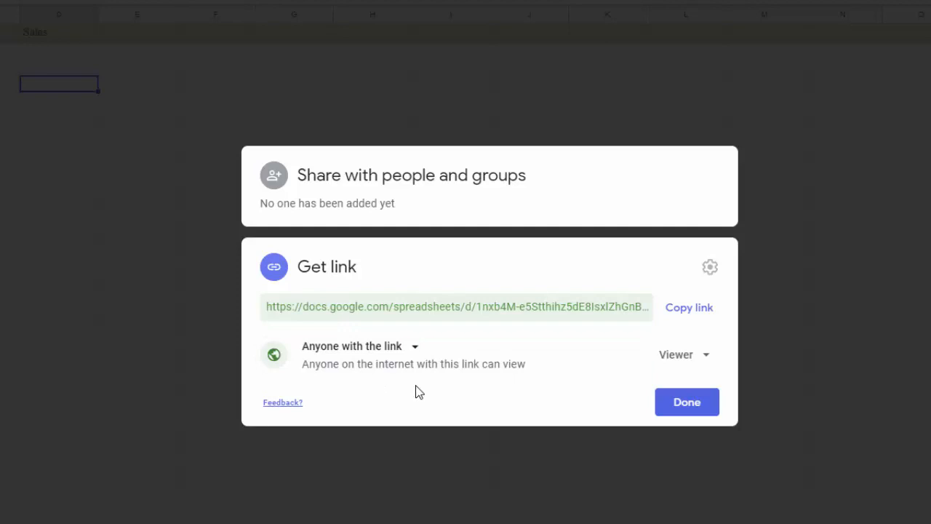
{"action": "mouse_move", "coordinate": [396, 390]}
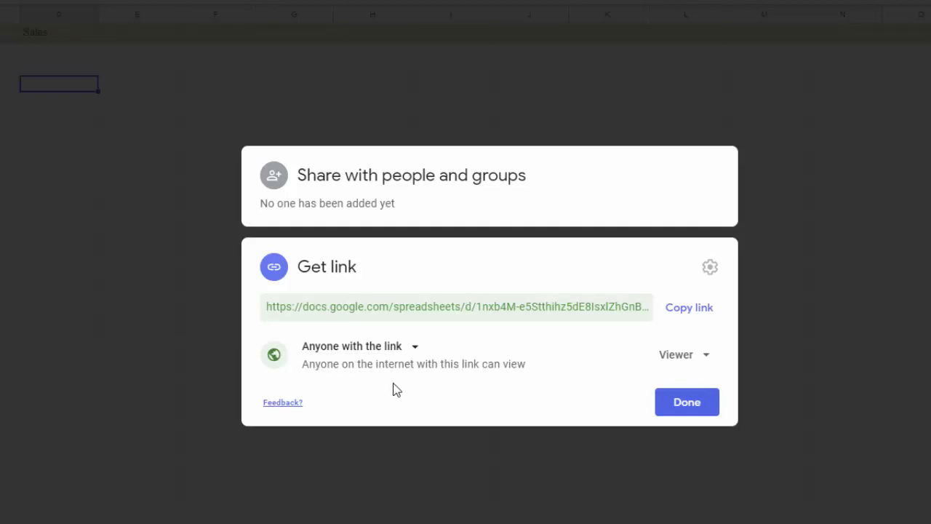
{"action": "mouse_move", "coordinate": [370, 387]}
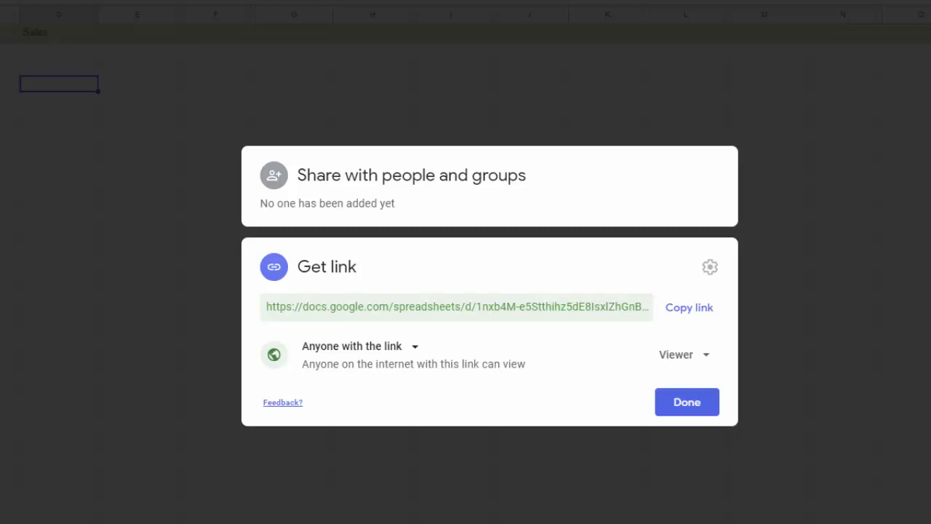
{"action": "mouse_move", "coordinate": [201, 229]}
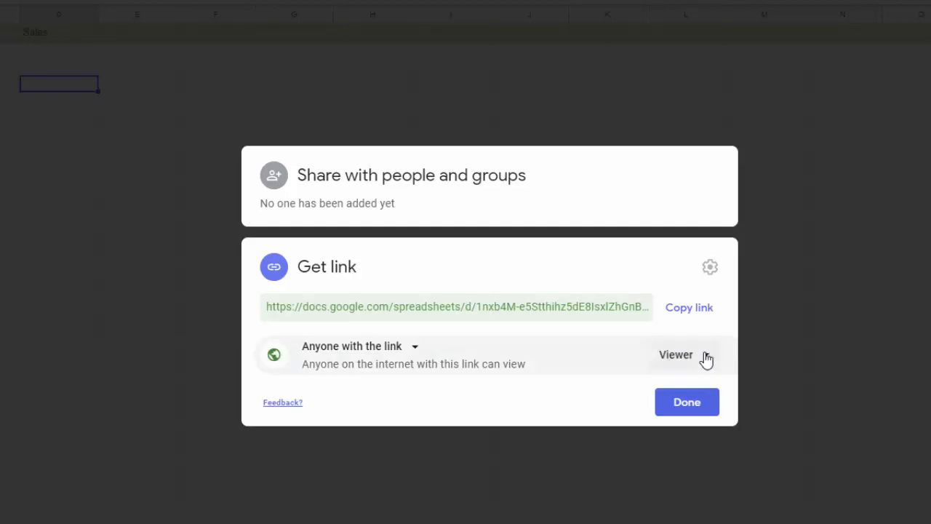
{"action": "left_click", "coordinate": [675, 355]}
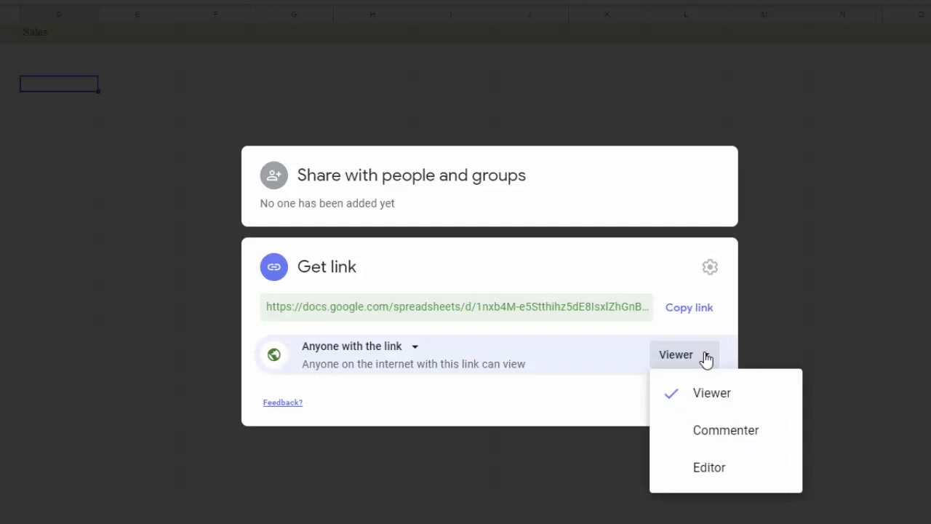
Set the link role to Commenter, then change it to Editor
{"action": "left_click", "coordinate": [724, 430]}
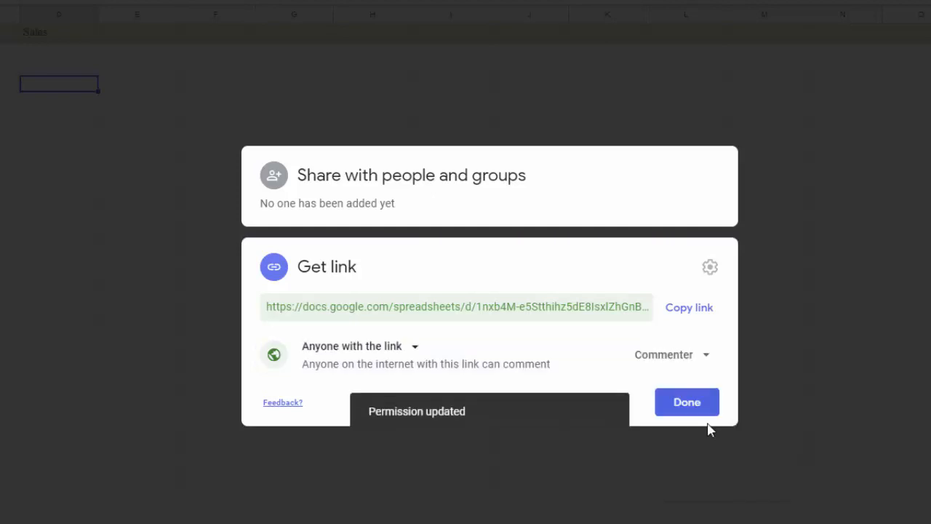
{"action": "mouse_move", "coordinate": [497, 381]}
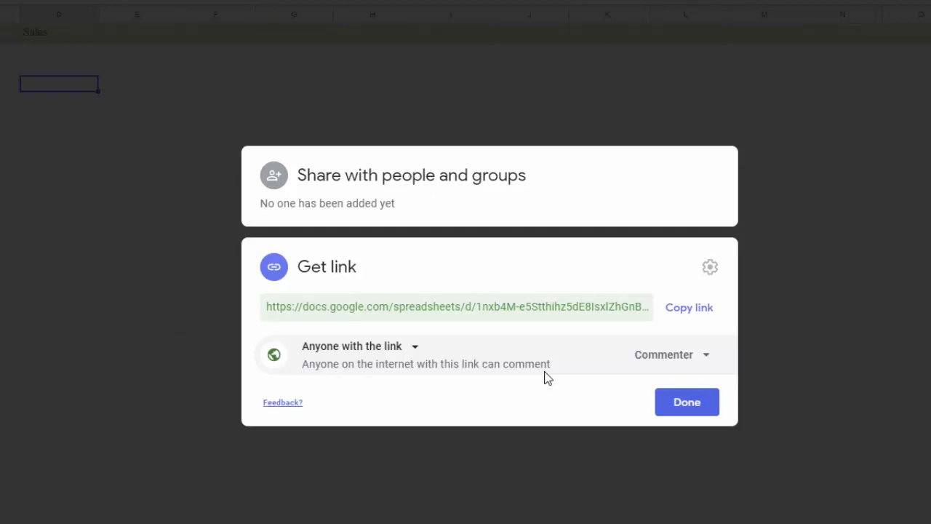
{"action": "mouse_move", "coordinate": [547, 364]}
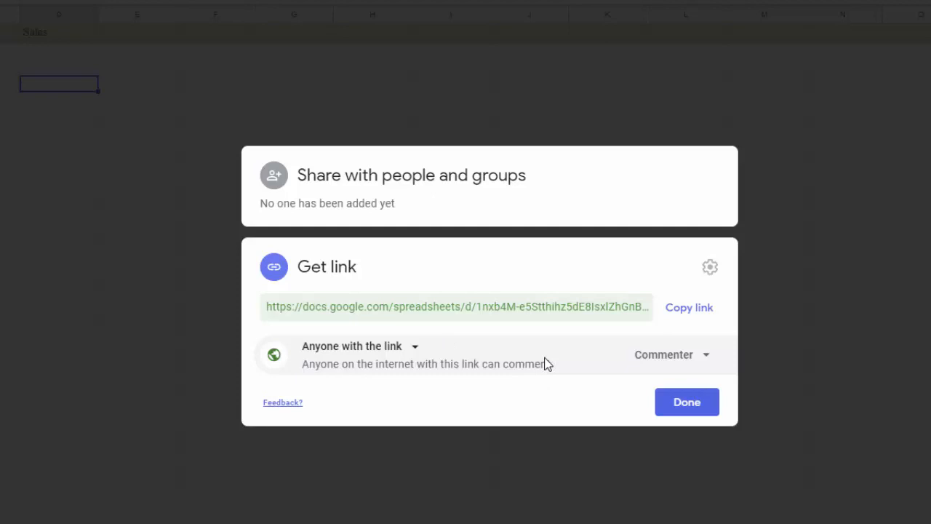
{"action": "left_click", "coordinate": [670, 355]}
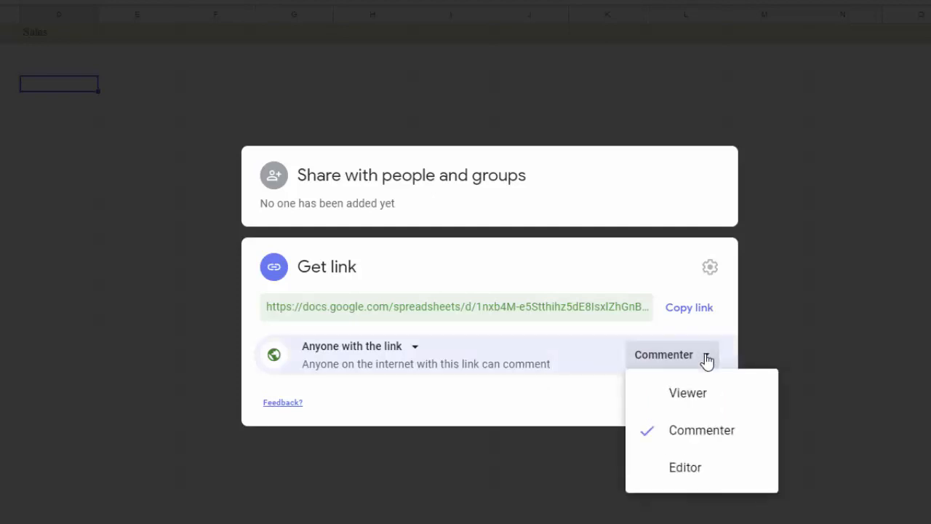
{"action": "mouse_move", "coordinate": [696, 471]}
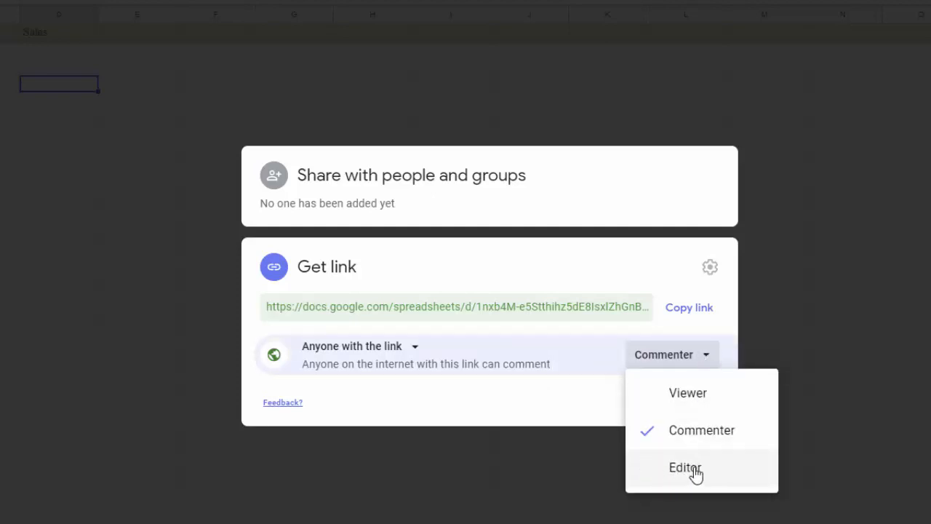
{"action": "left_click", "coordinate": [683, 467]}
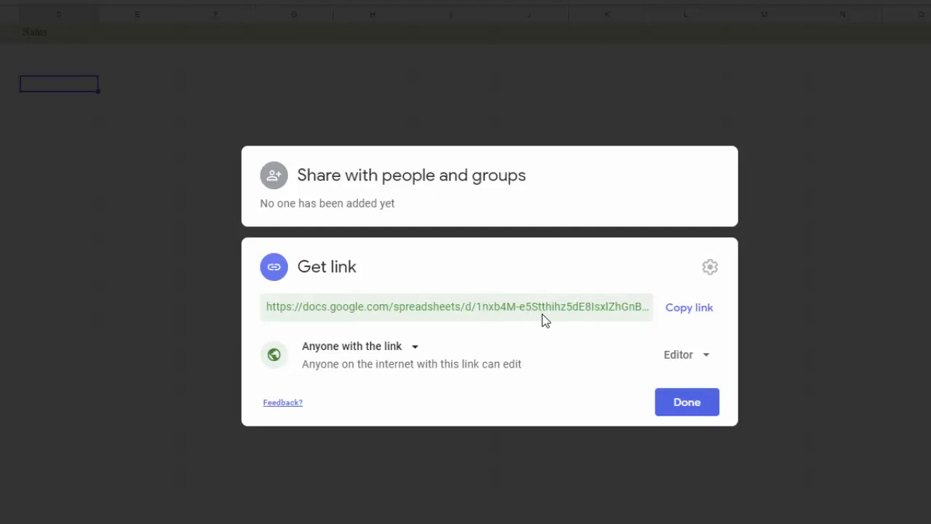
Copy the editable 'March Sales' sharing link to the clipboard
{"action": "left_click", "coordinate": [688, 307]}
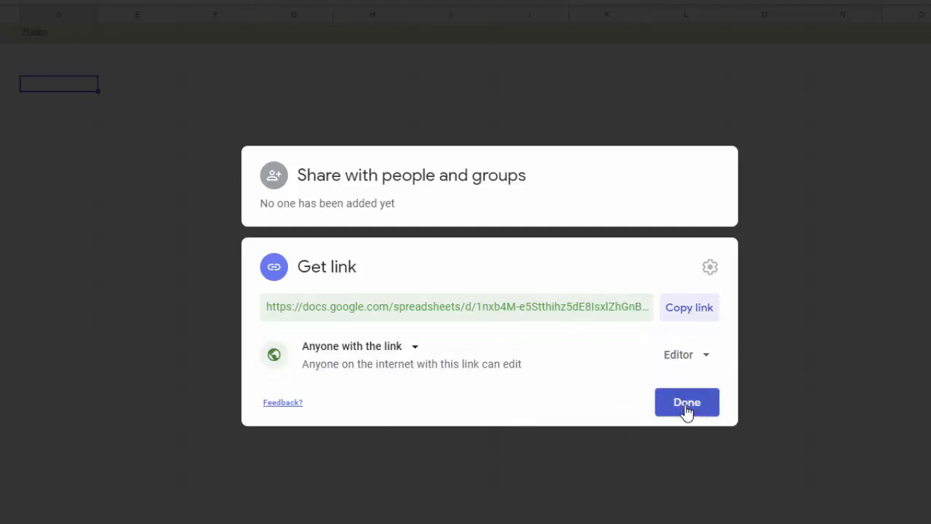
{"action": "mouse_move", "coordinate": [688, 323]}
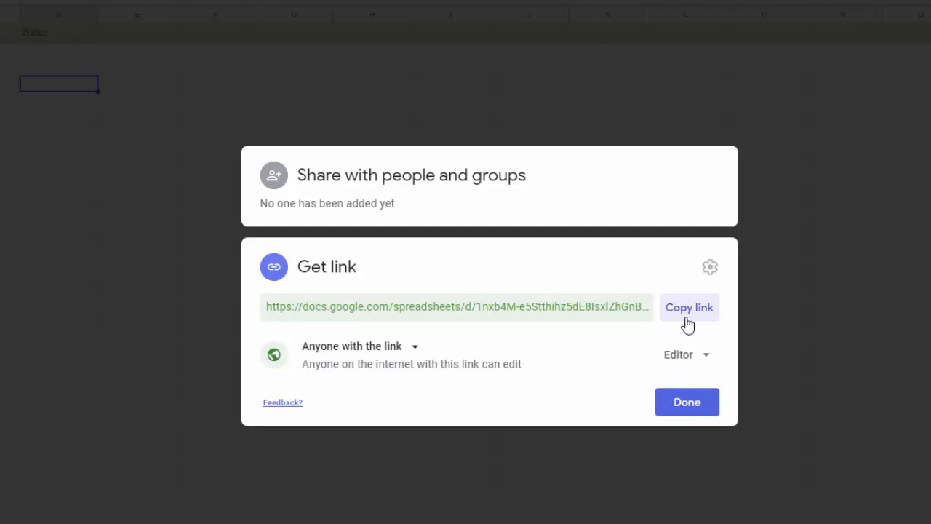
{"action": "mouse_move", "coordinate": [684, 329]}
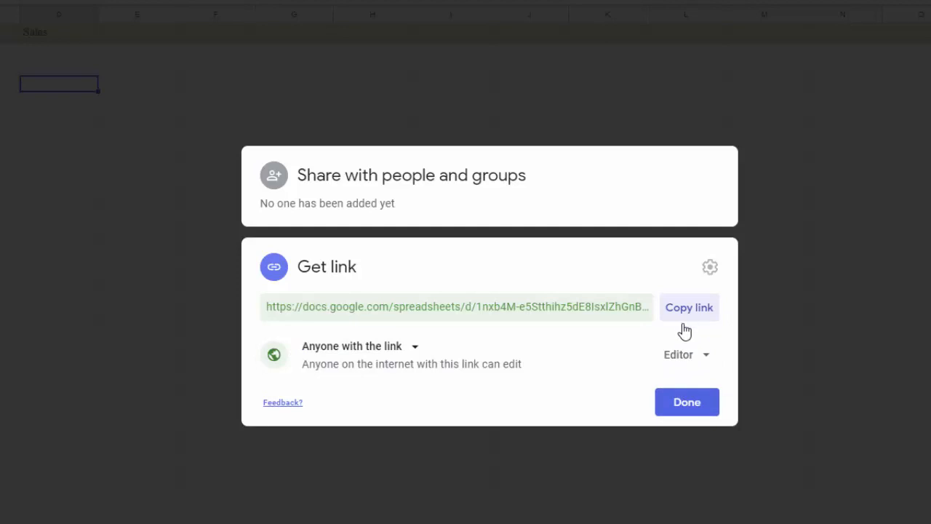
{"action": "left_click", "coordinate": [687, 401]}
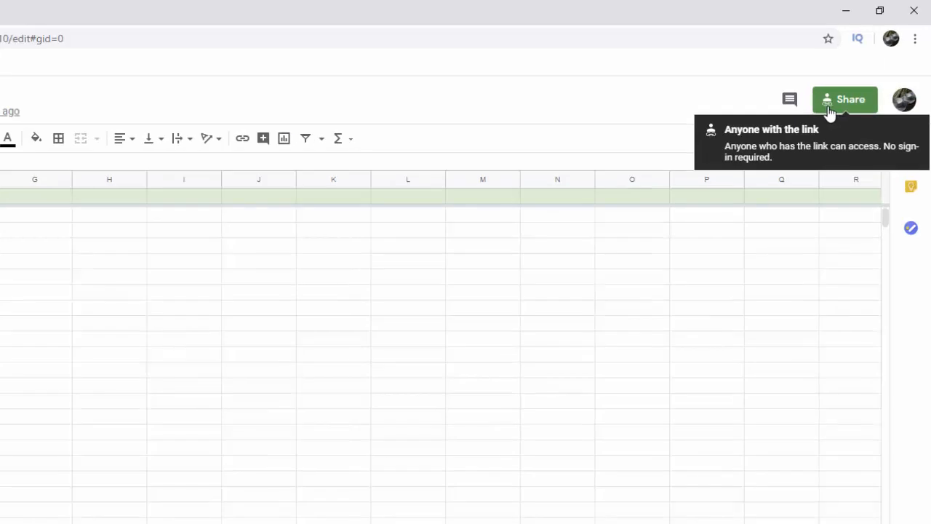
{"action": "mouse_move", "coordinate": [836, 110]}
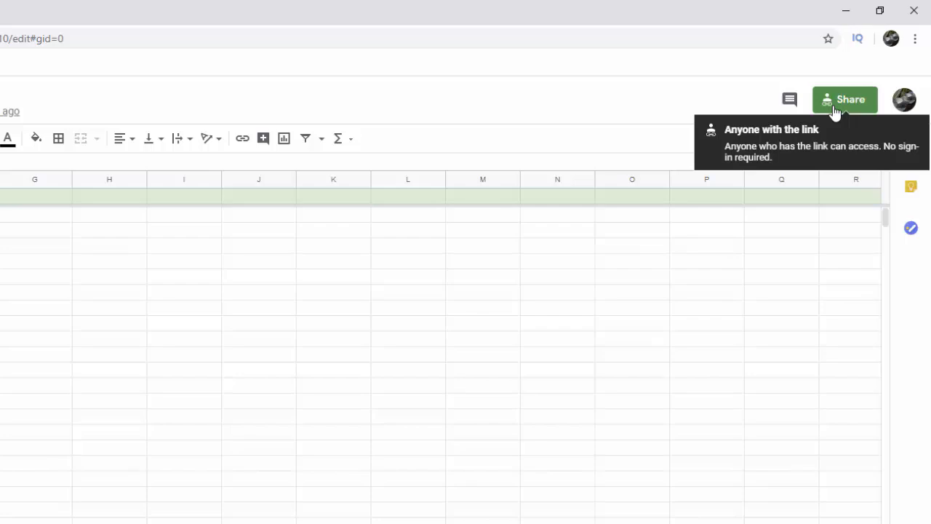
{"action": "mouse_move", "coordinate": [207, 188]}
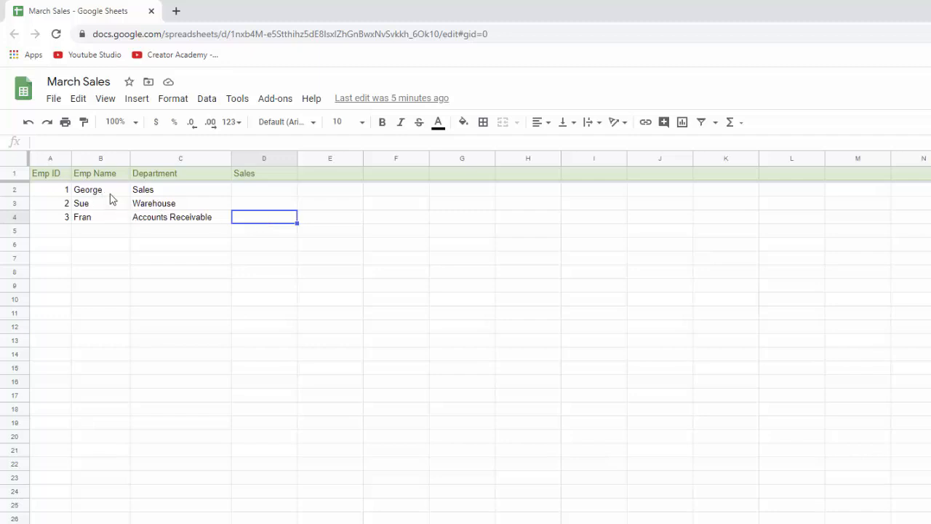
{"action": "mouse_move", "coordinate": [103, 195]}
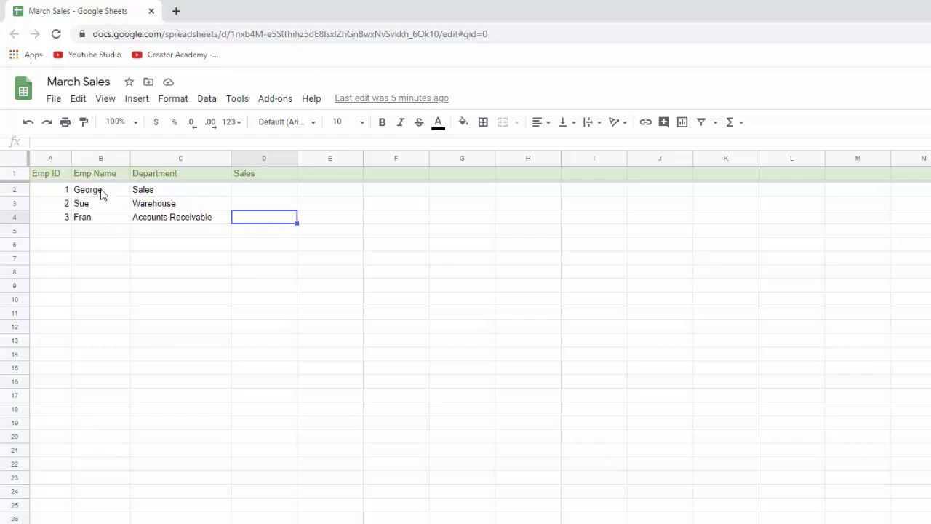
{"action": "left_click", "coordinate": [100, 189]}
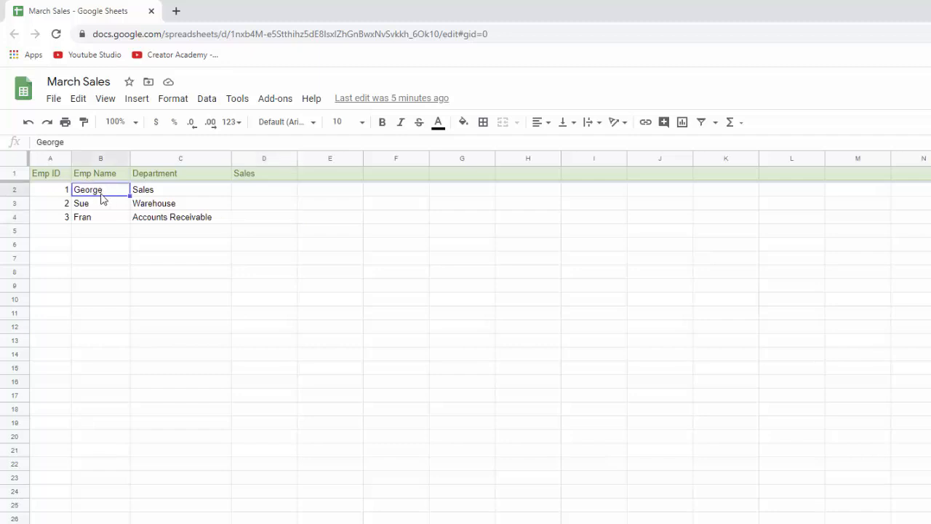
{"action": "mouse_move", "coordinate": [122, 203]}
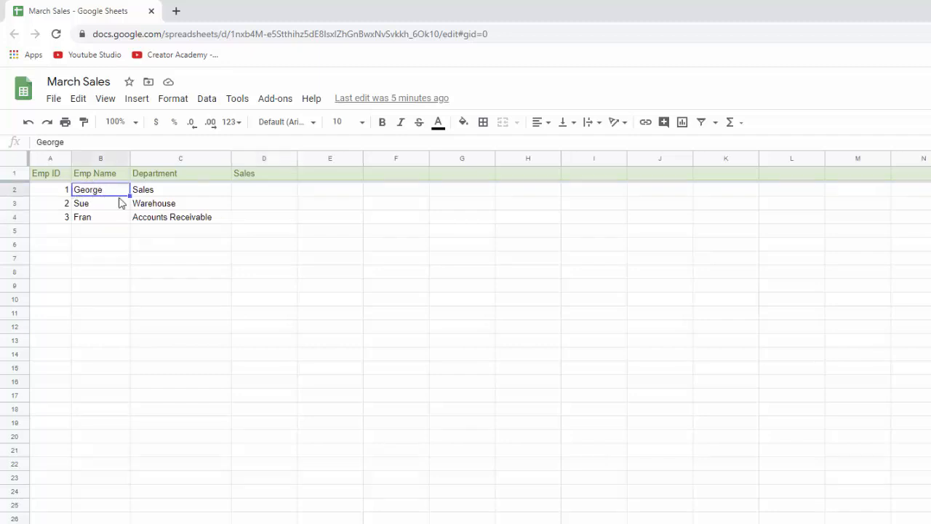